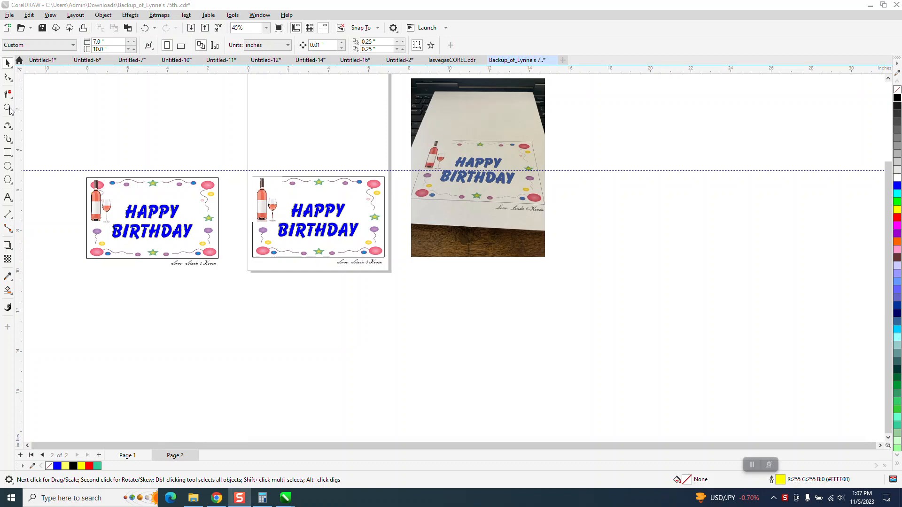
# Marquee-zoom onto the two card drafts and briefly select the wine bottle and glass bitmap.
pyautogui.click(7, 108)
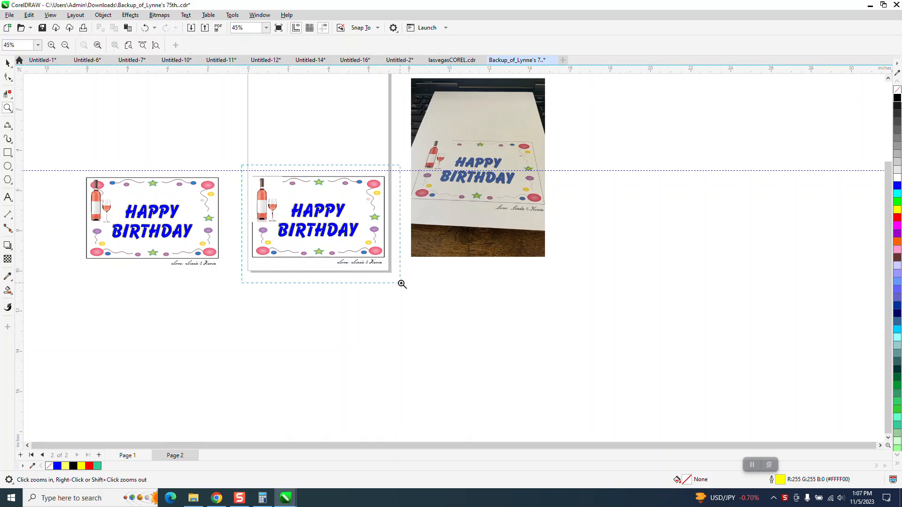
pyautogui.click(402, 284)
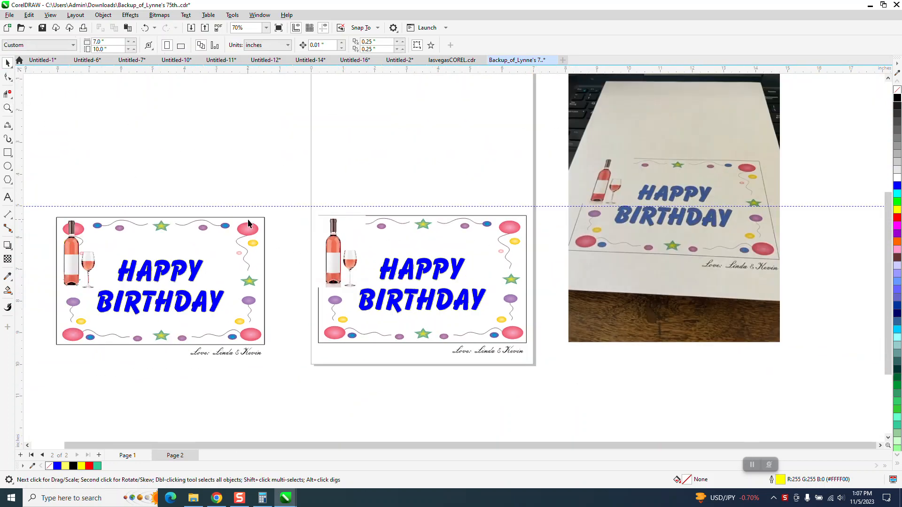
pyautogui.moveTo(281, 265)
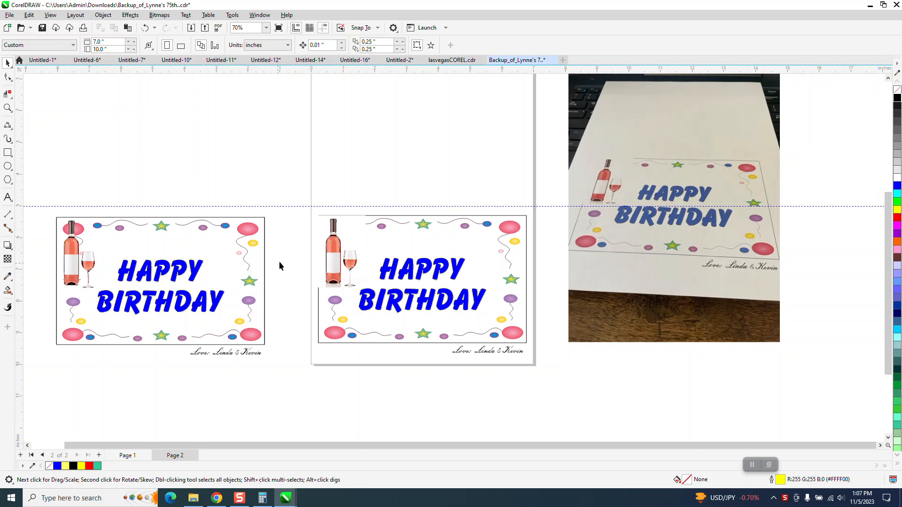
pyautogui.moveTo(507, 245)
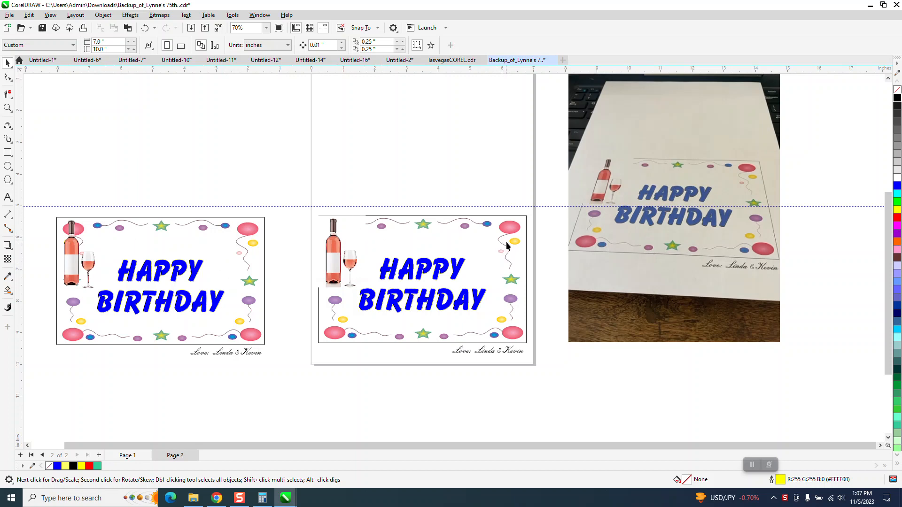
pyautogui.moveTo(351, 258)
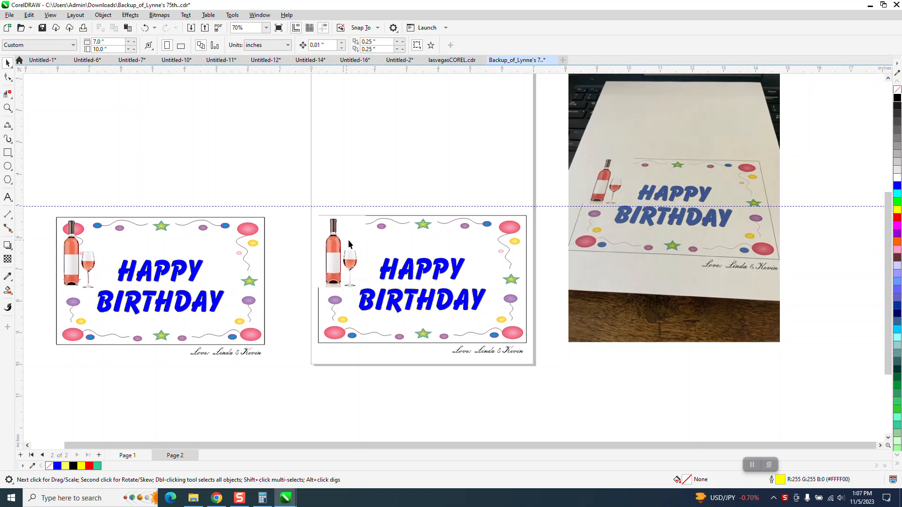
pyautogui.moveTo(353, 270)
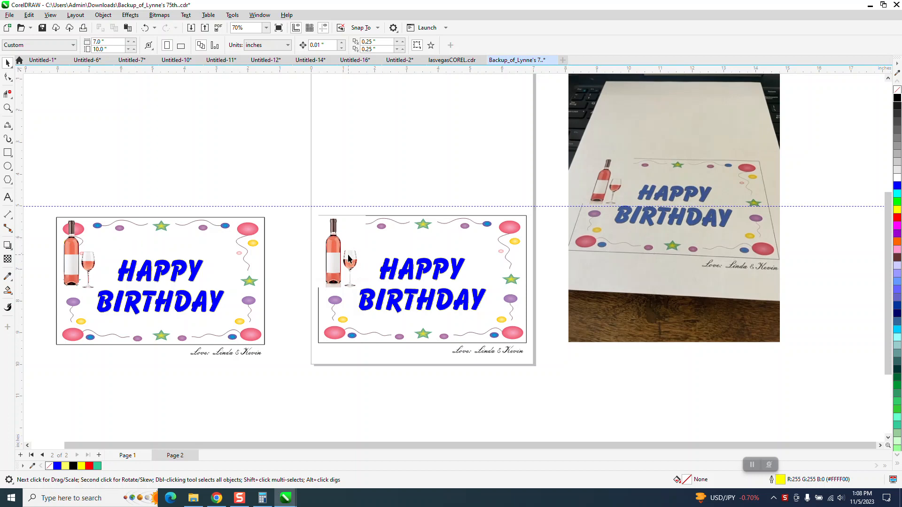
pyautogui.click(342, 256)
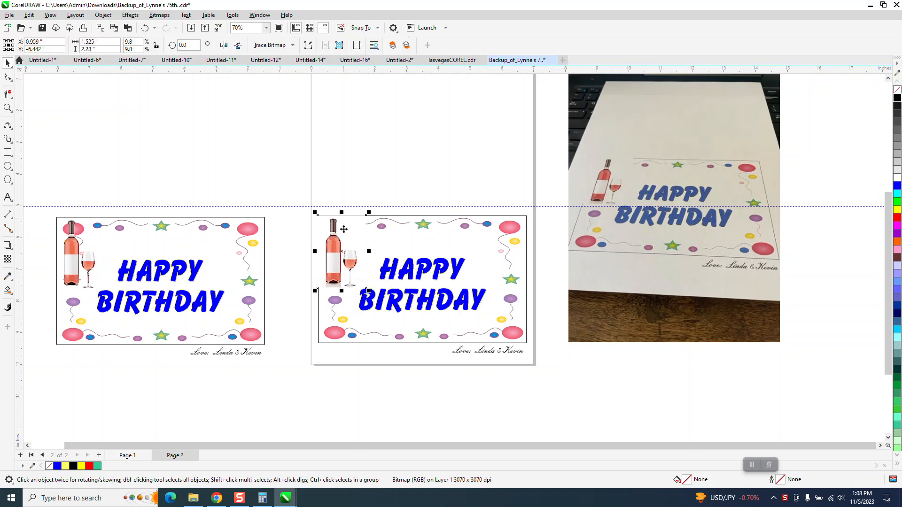
pyautogui.moveTo(279, 231)
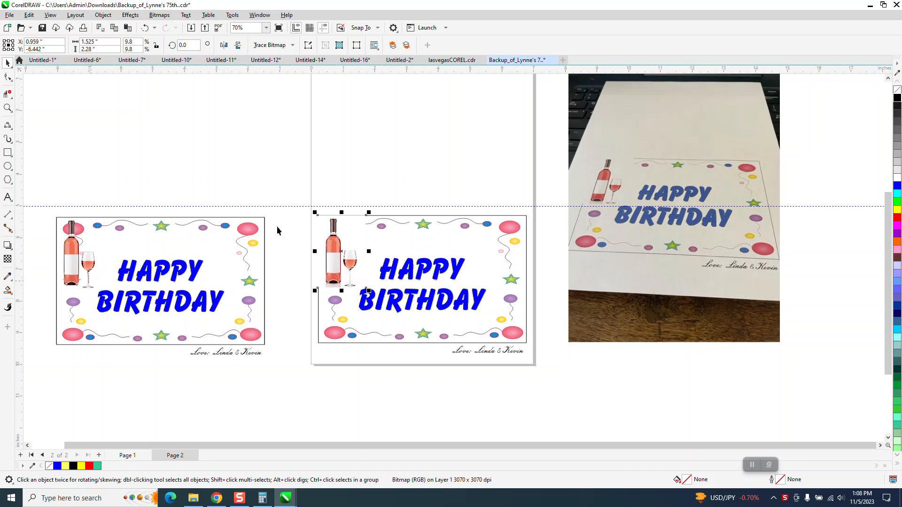
pyautogui.moveTo(633, 185)
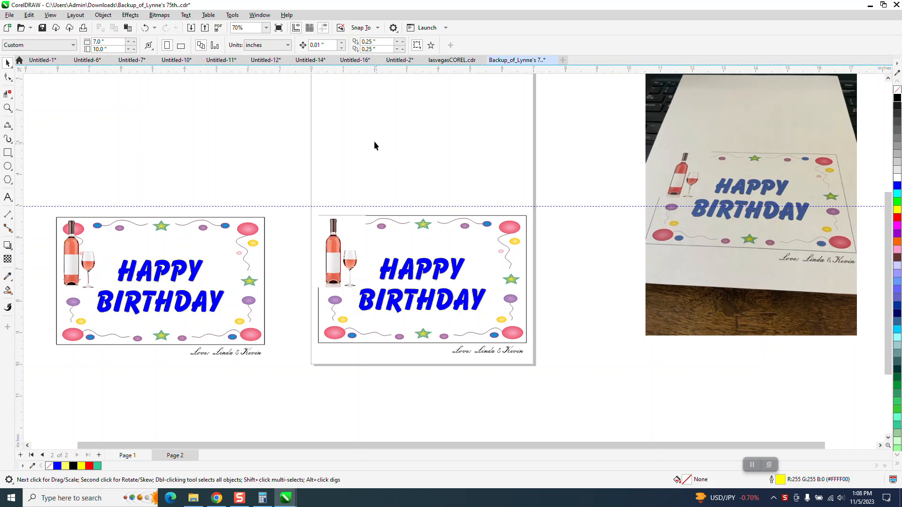
pyautogui.click(259, 15)
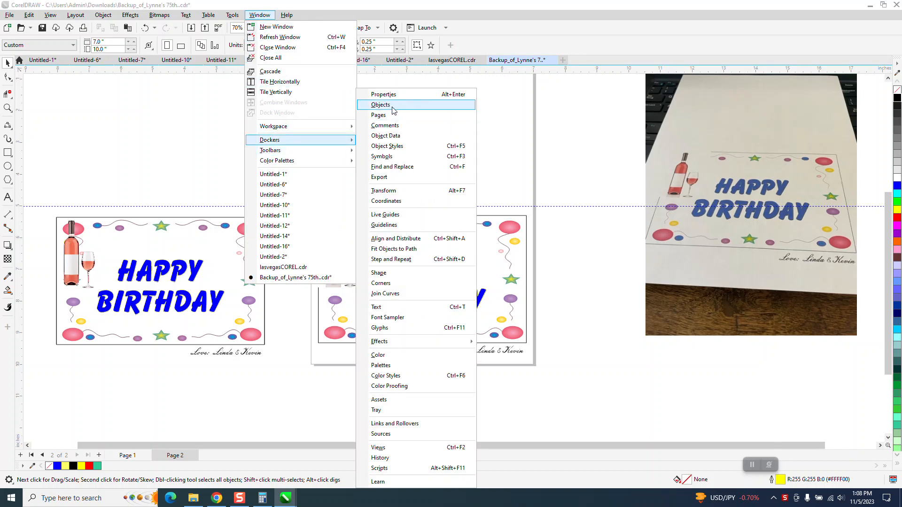
# Show the Objects docker listing Page 2's layers, groups and 'Love: Linda & Kevin' text.
pyautogui.click(381, 105)
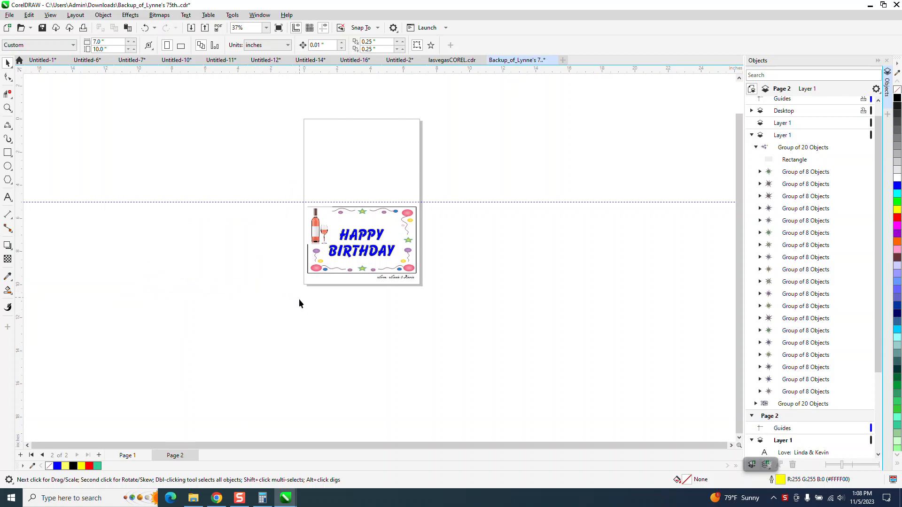
pyautogui.moveTo(894, 296)
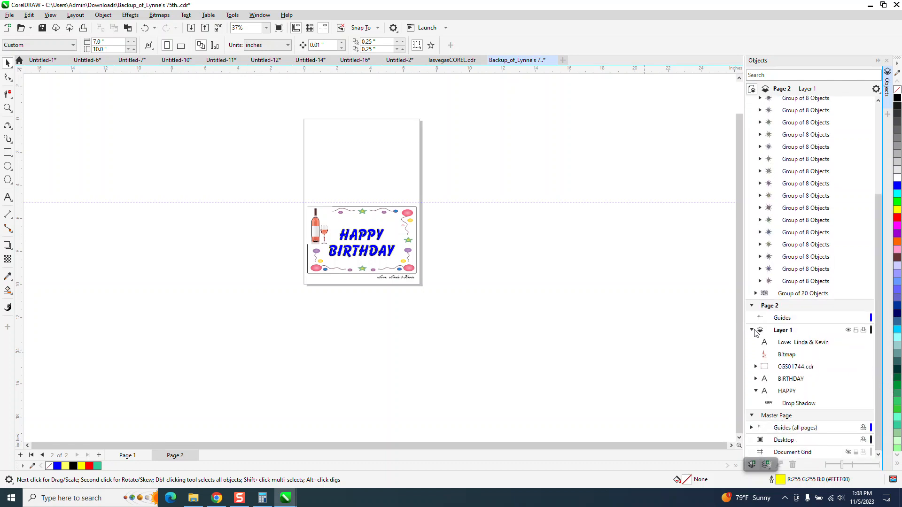
pyautogui.moveTo(864, 330)
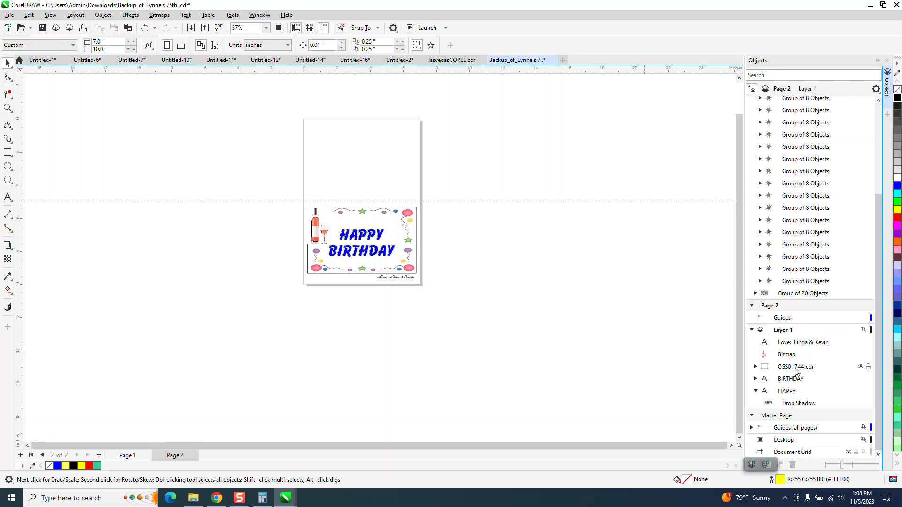
# Select Page 2's wine bottle Bitmap in the Objects docker and browse the decoration groups.
pyautogui.click(786, 355)
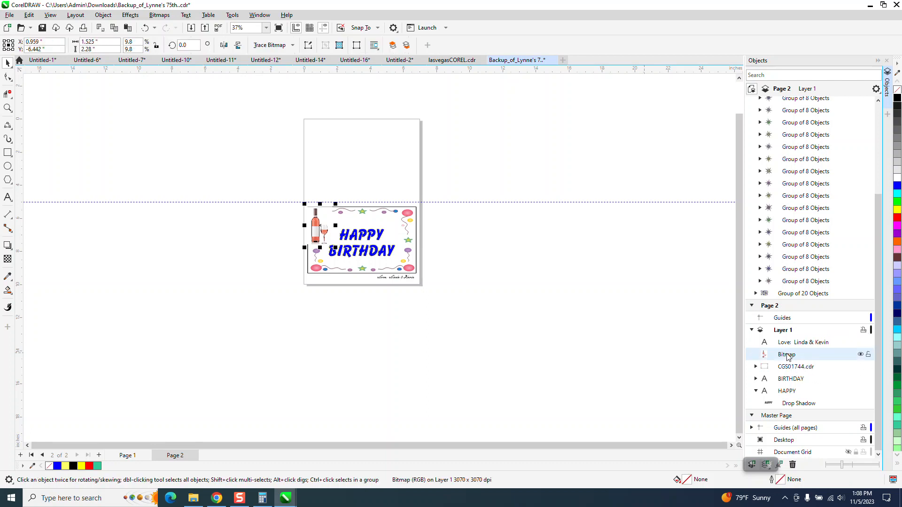
pyautogui.moveTo(839, 332)
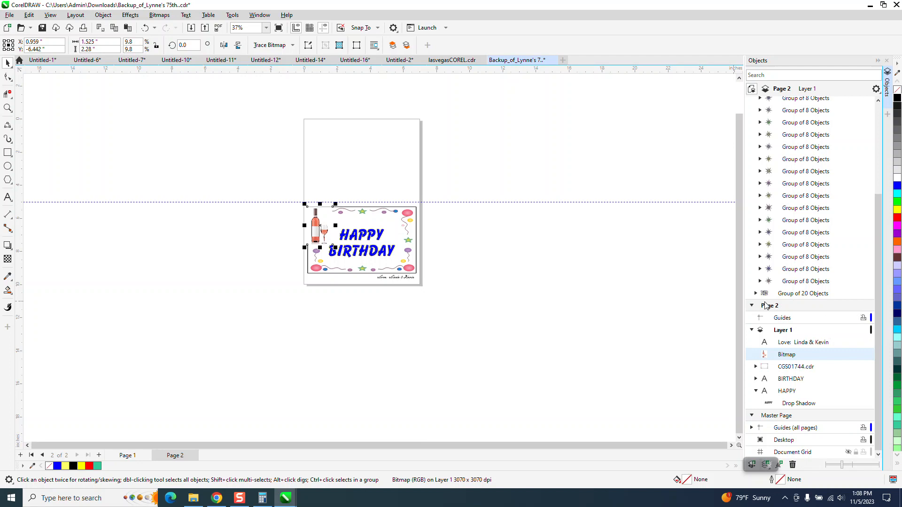
pyautogui.moveTo(833, 312)
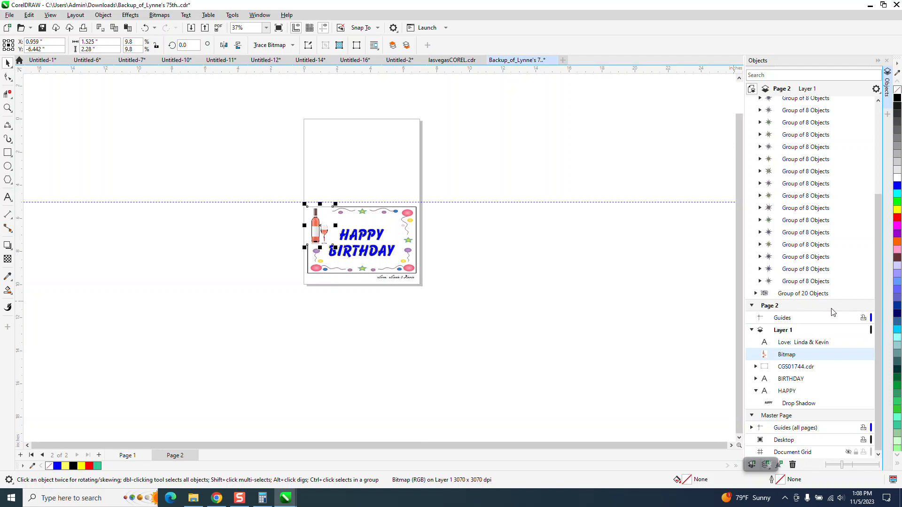
pyautogui.moveTo(863, 321)
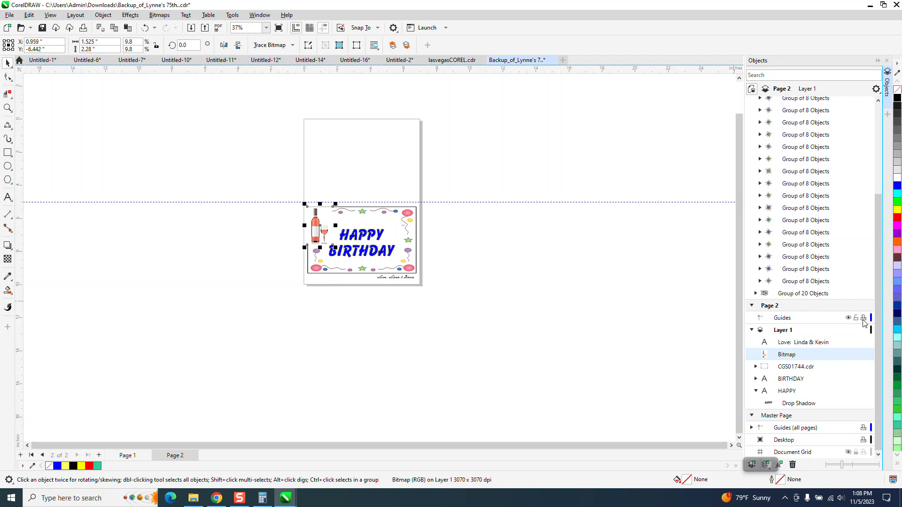
pyautogui.moveTo(863, 318)
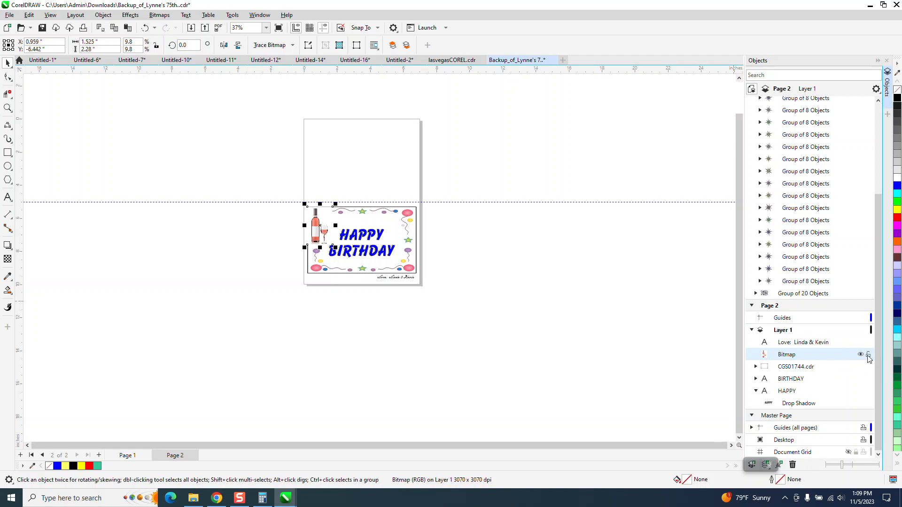
pyautogui.moveTo(790, 318)
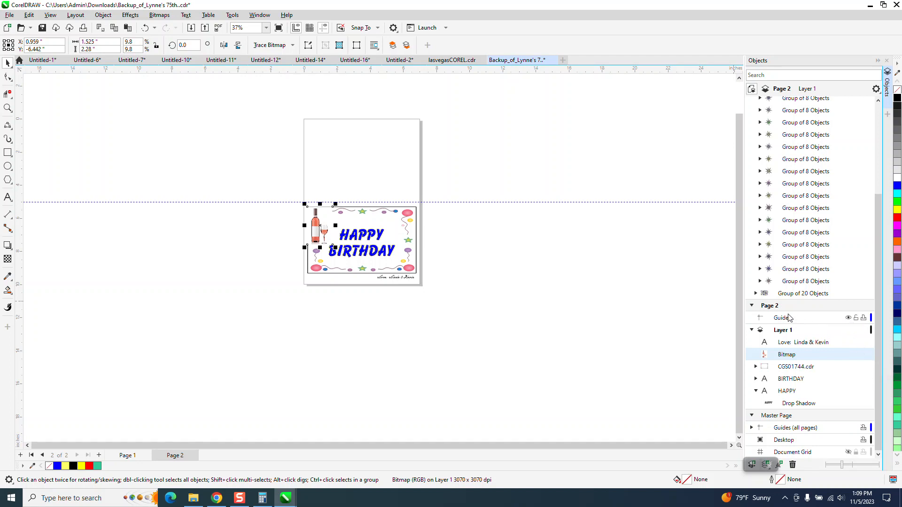
pyautogui.moveTo(566, 333)
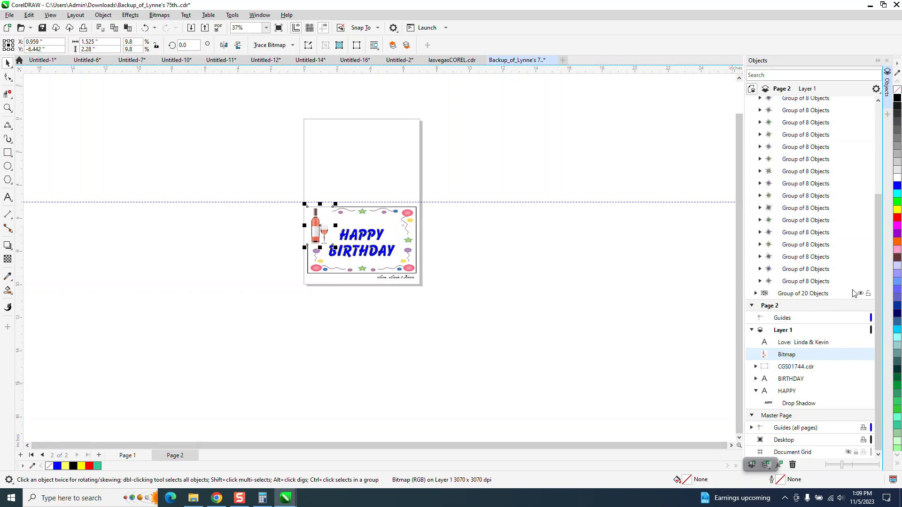
pyautogui.moveTo(870, 275)
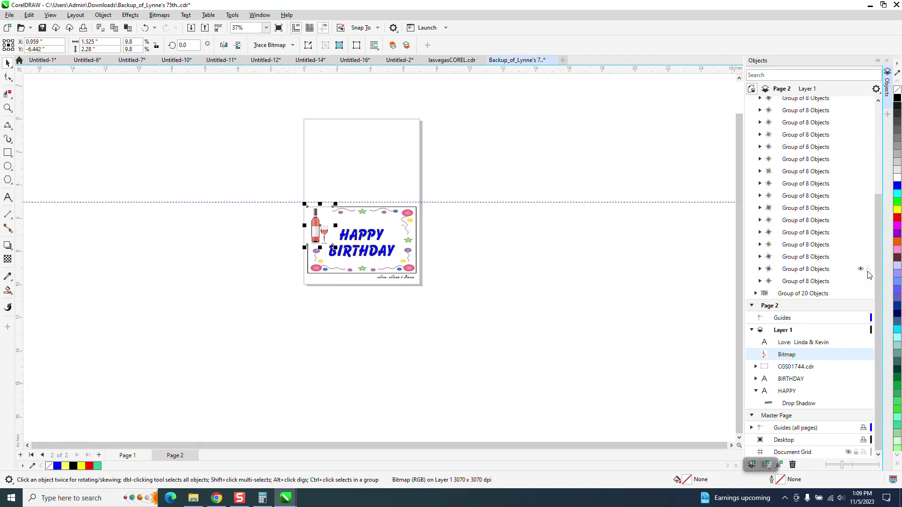
pyautogui.moveTo(873, 309)
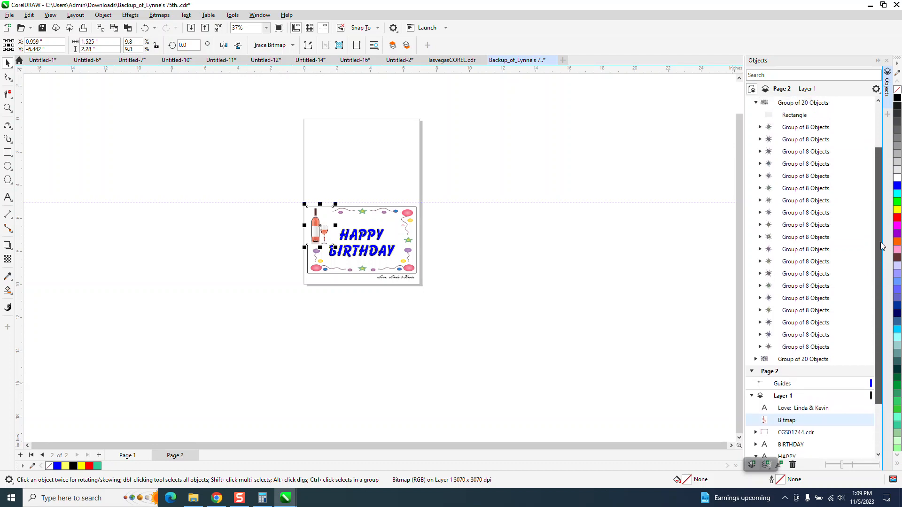
pyautogui.scroll(-3)
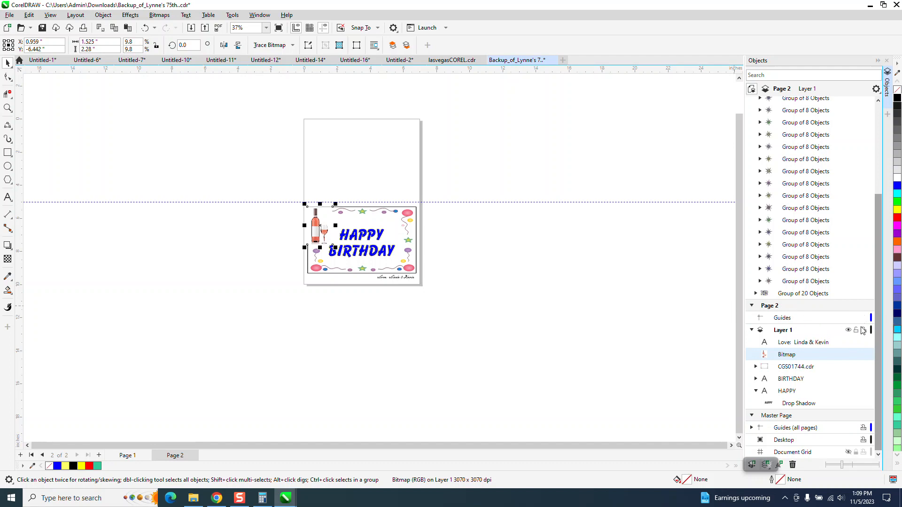
pyautogui.moveTo(486, 295)
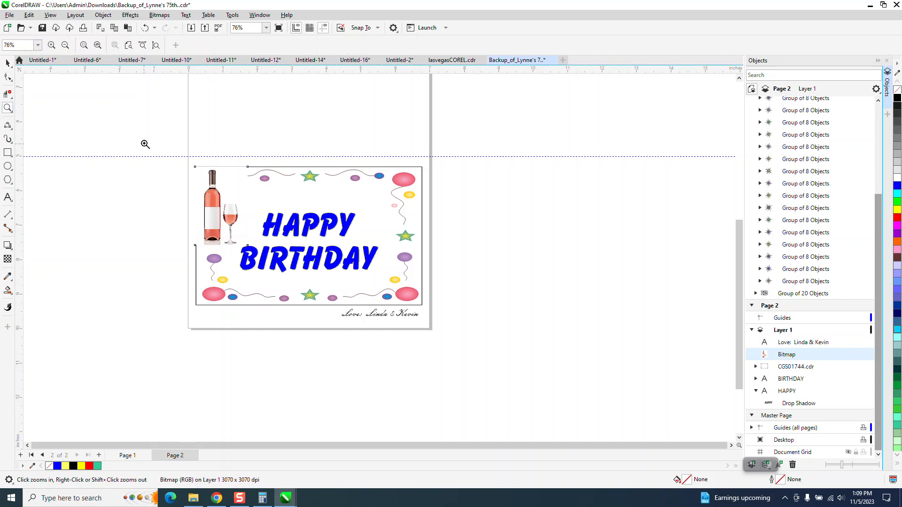
# Zoom in closer on the bottle, glass and 'Love: Linda & Kevin' text of the Page 2 card.
pyautogui.click(145, 145)
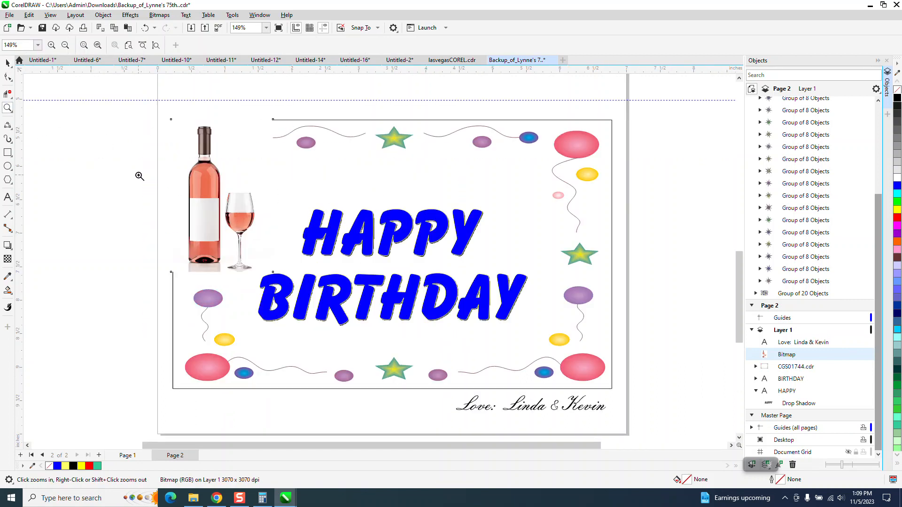
pyautogui.moveTo(362, 127)
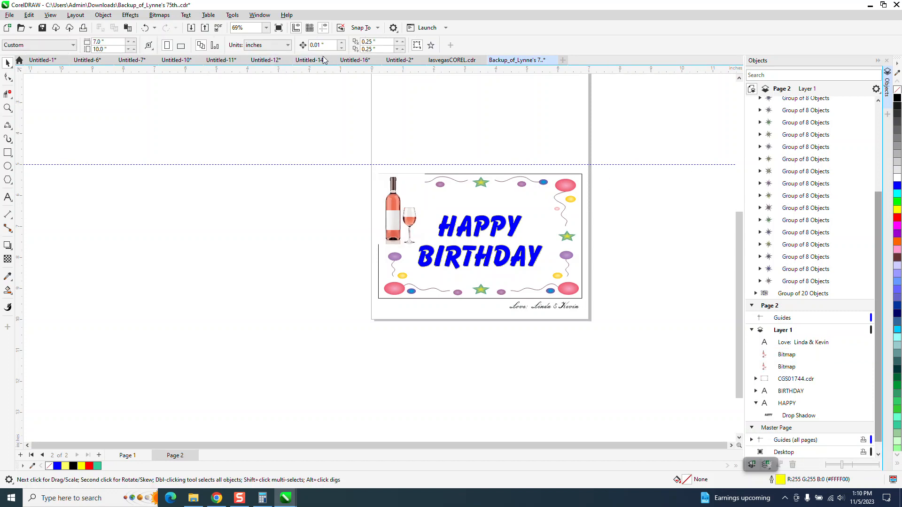
# Set the duplicate offsets in the property bar to 2.0 horizontal and 0 vertical.
pyautogui.click(393, 213)
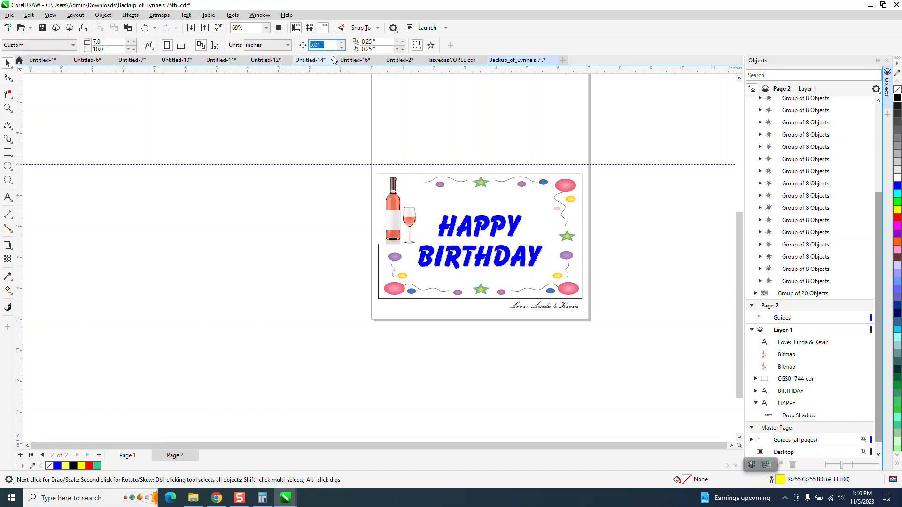
pyautogui.write('2.0')
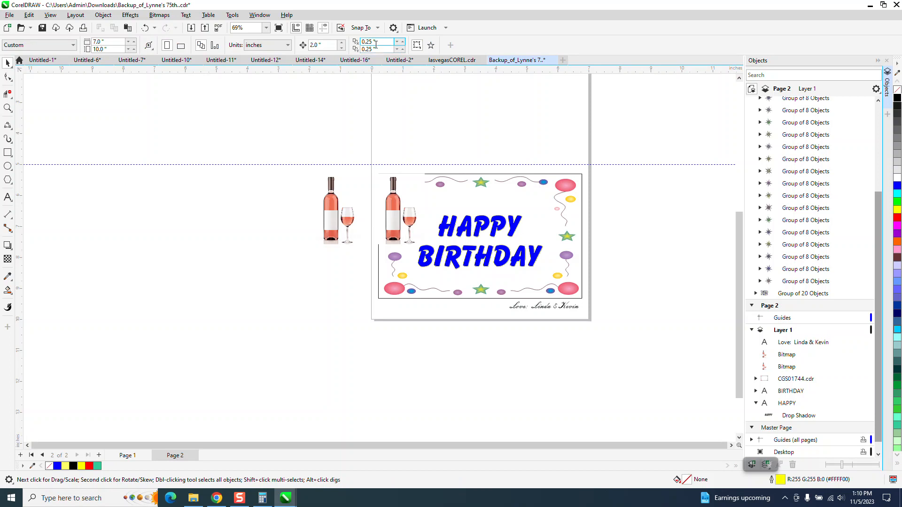
pyautogui.tripleClick(377, 43)
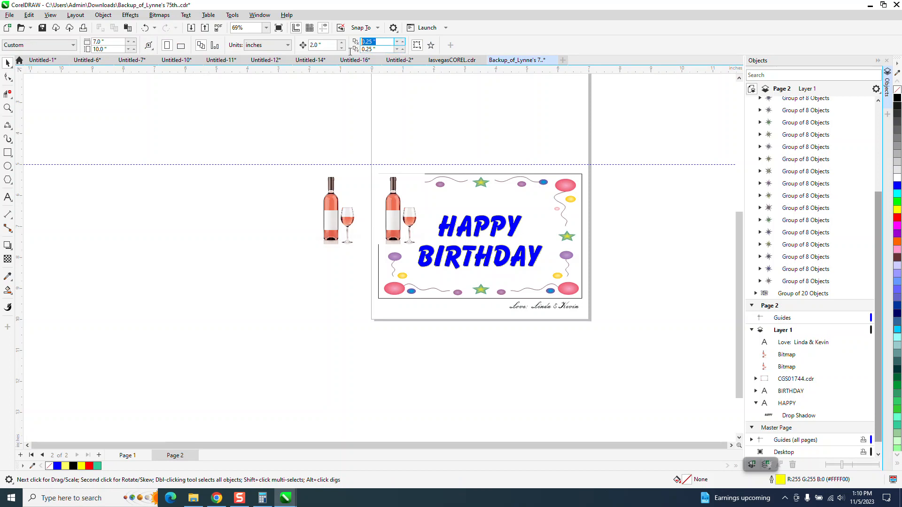
pyautogui.write('0')
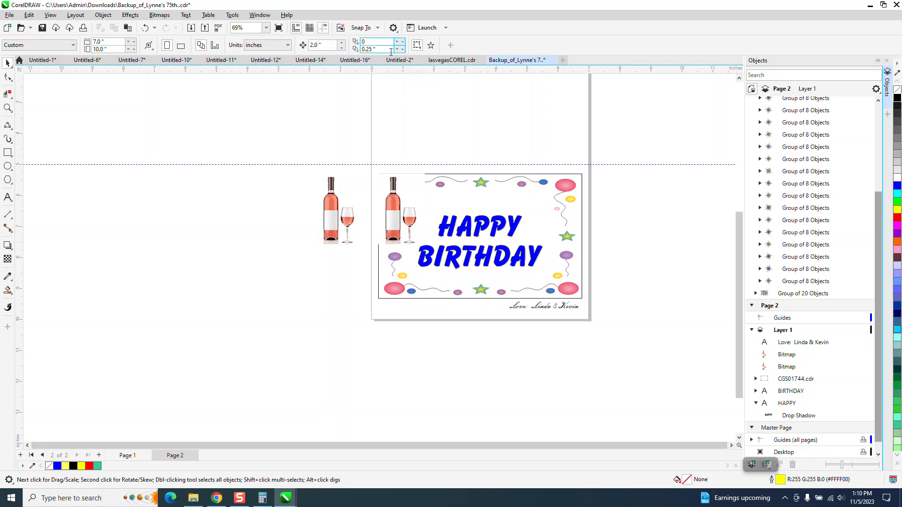
pyautogui.click(310, 59)
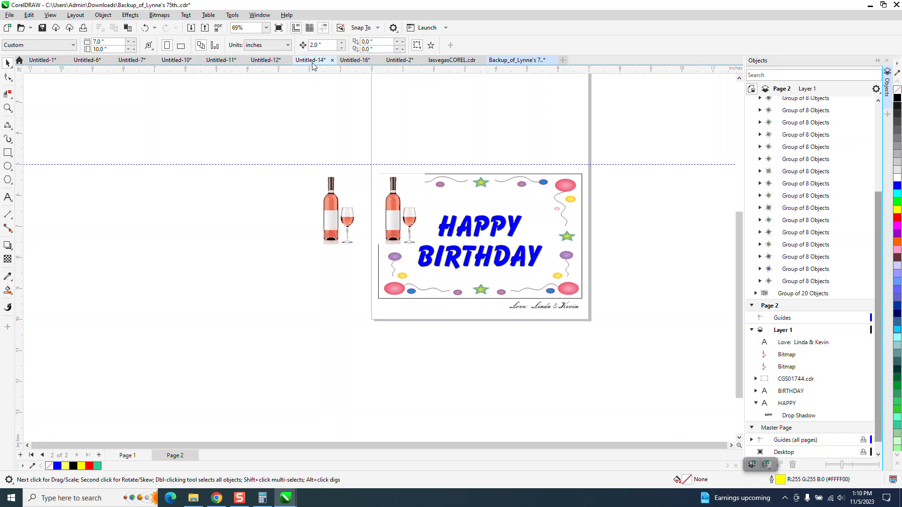
# Zero the second duplicate offset and place a bottle-and-glass copy left of the card.
pyautogui.click(332, 208)
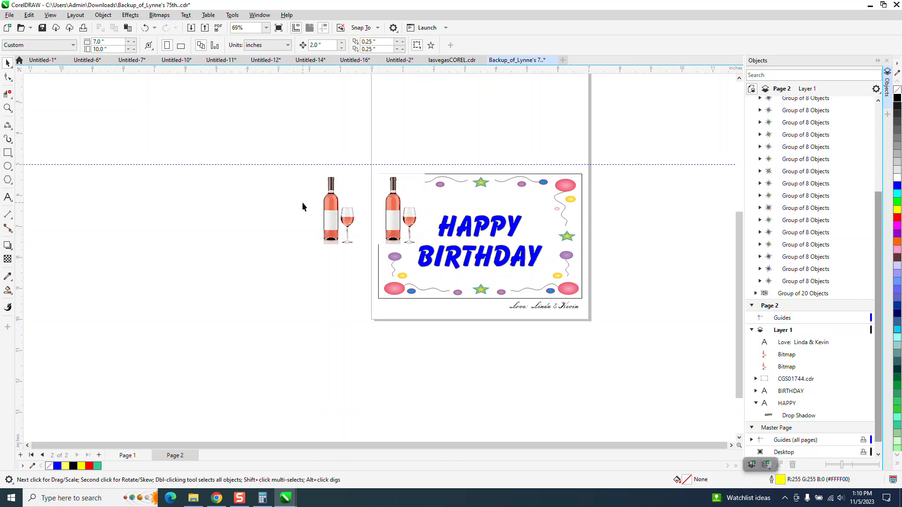
pyautogui.click(334, 209)
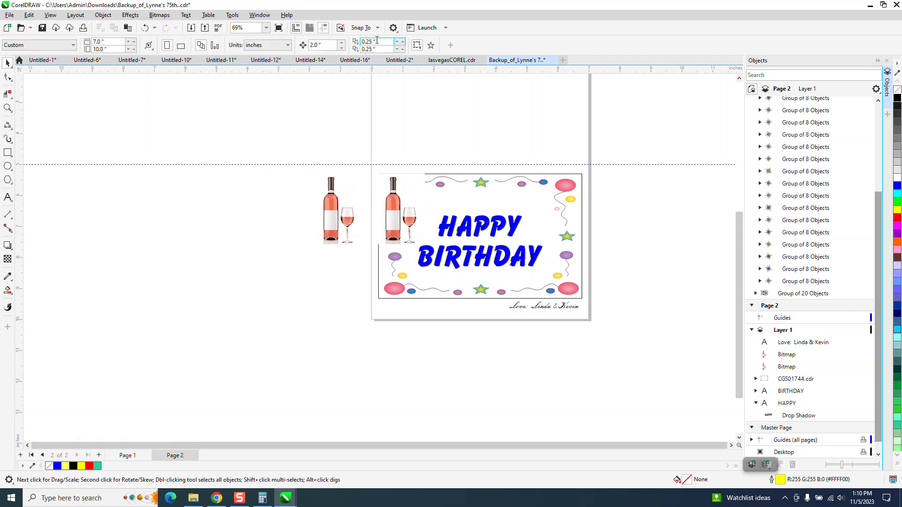
pyautogui.write('0')
pyautogui.click(379, 49)
pyautogui.write('0')
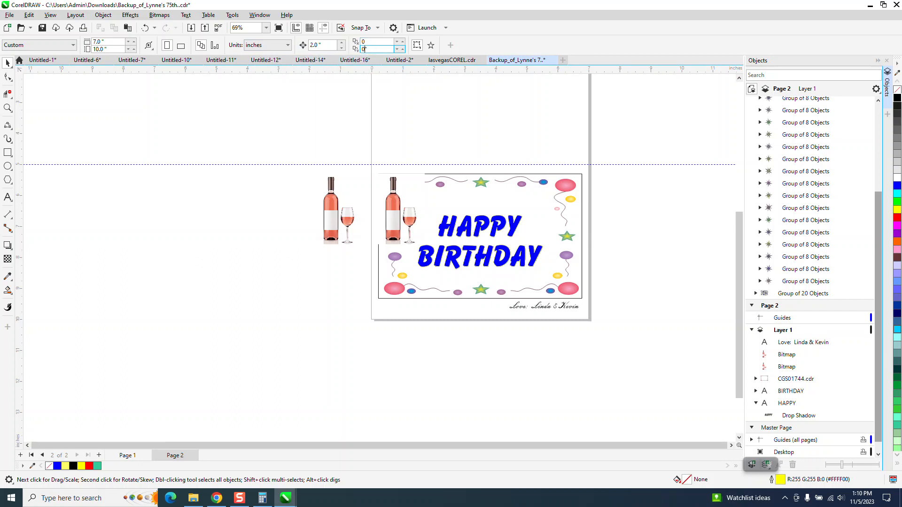
pyautogui.click(338, 209)
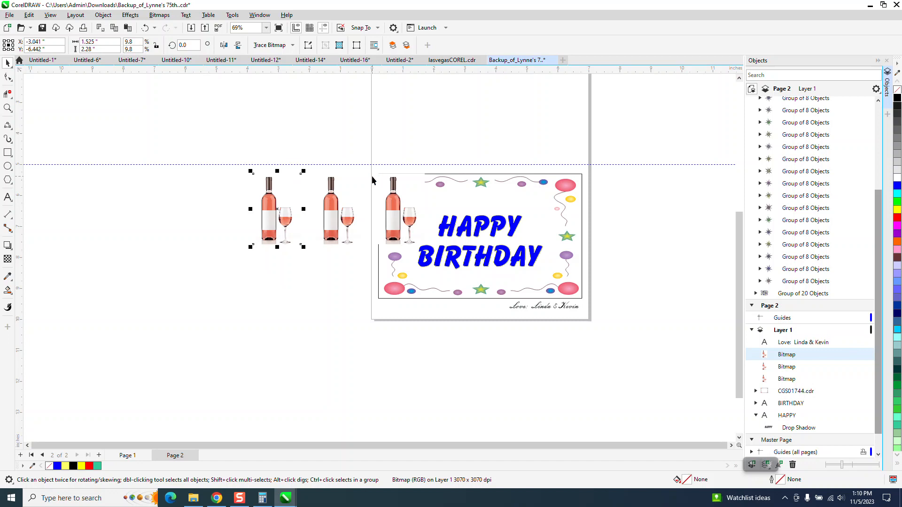
# Drag another bottle and glass copy further left of the Page 2 card.
pyautogui.moveTo(277, 209); pyautogui.dragTo(215, 208)
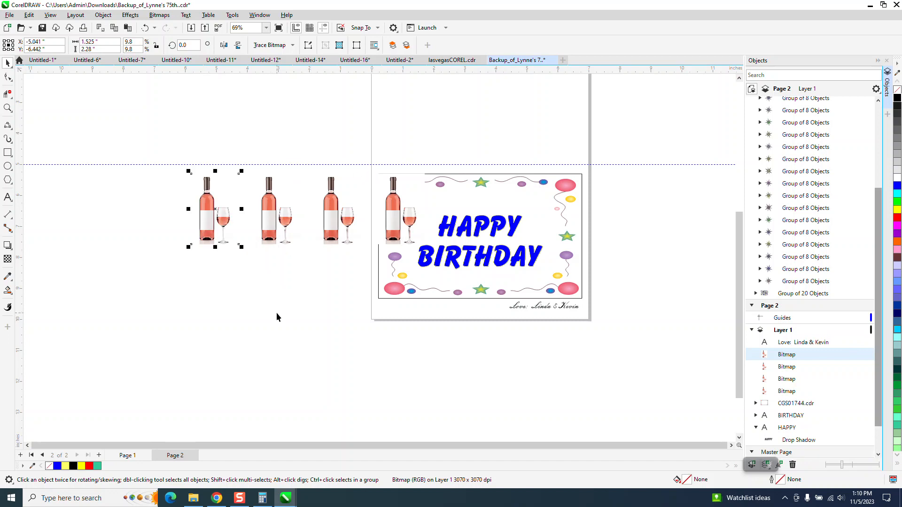
pyautogui.moveTo(297, 223)
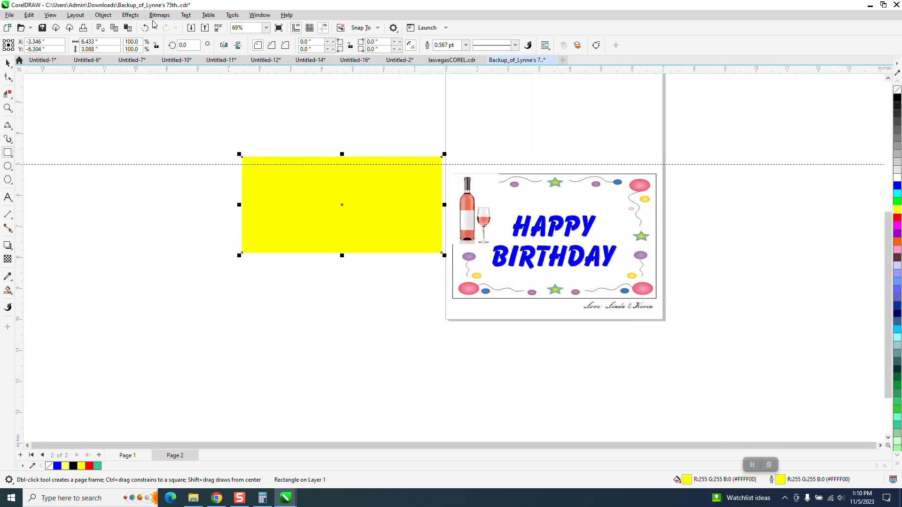
# Send the yellow rectangle to the back of the page behind the three bottle copies.
pyautogui.click(103, 15)
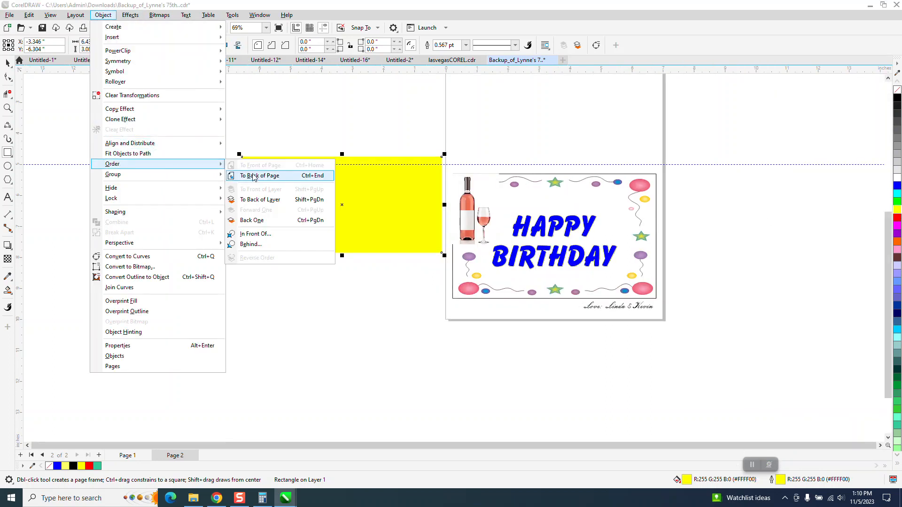
pyautogui.click(259, 176)
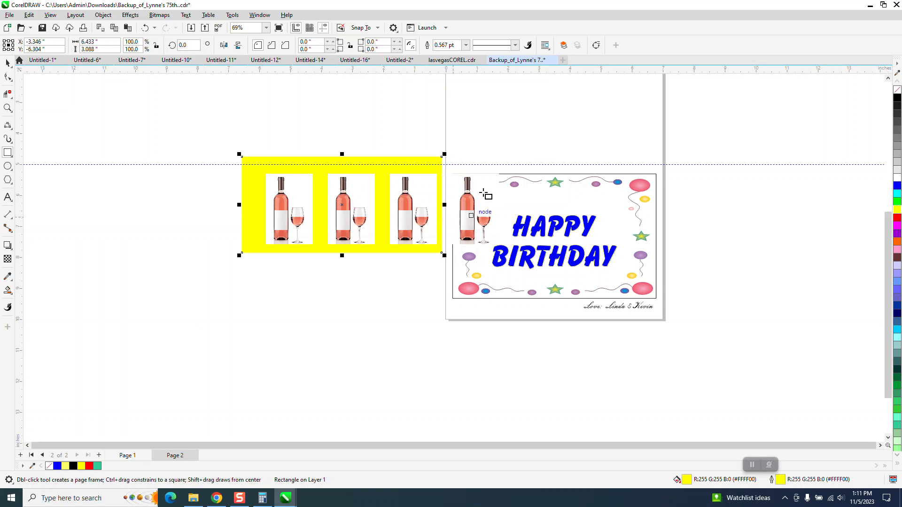
pyautogui.moveTo(524, 237)
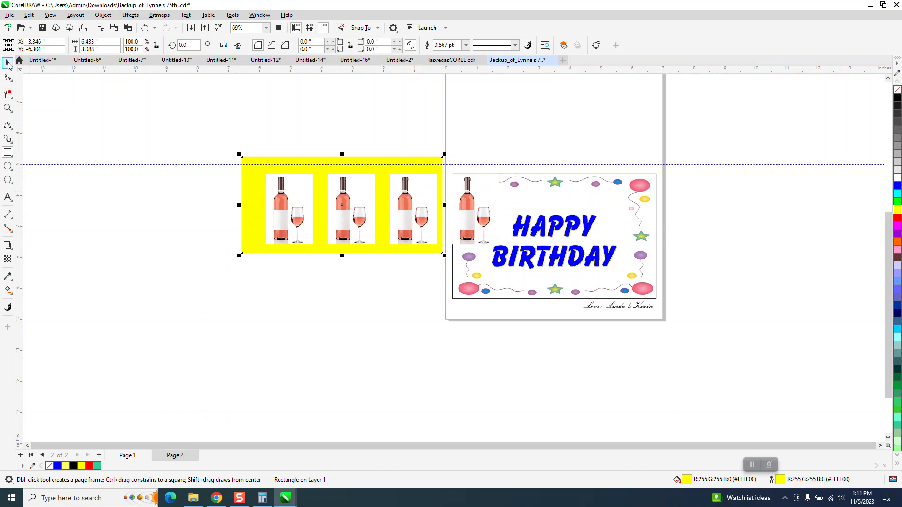
pyautogui.moveTo(193, 235)
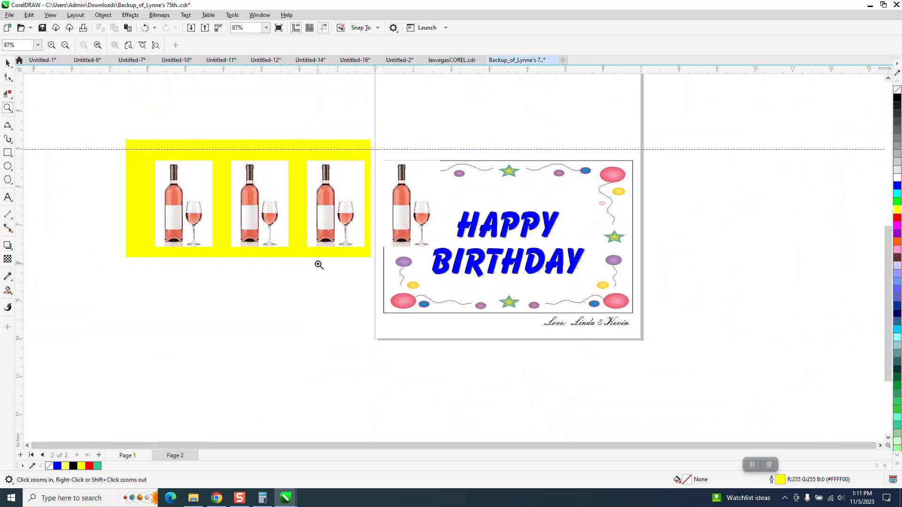
pyautogui.rightClick(319, 265)
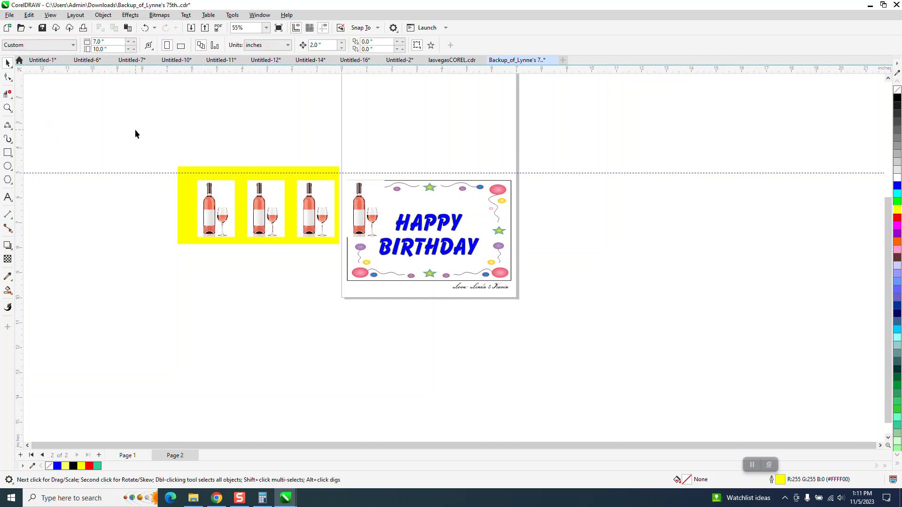
# Run a Clipart outline trace on the leftmost bottle bitmap with Detail 76 in PowerTRACE.
pyautogui.click(214, 209)
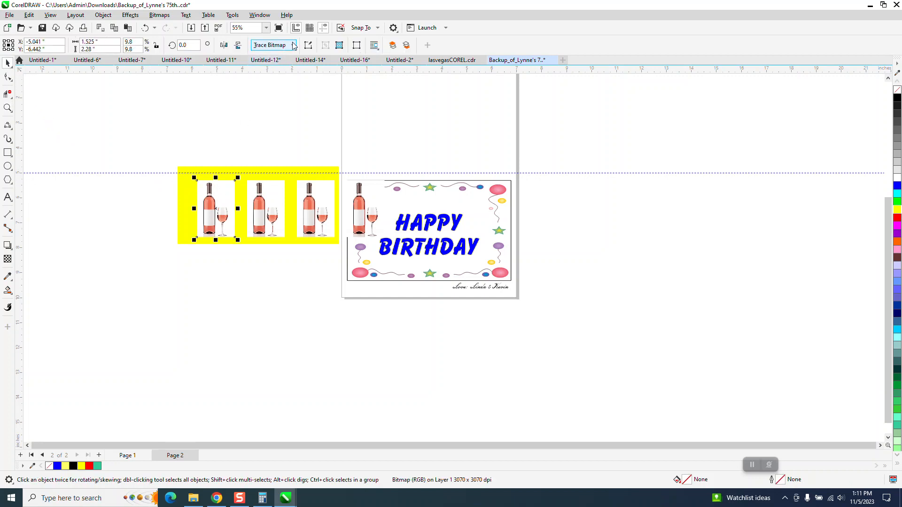
pyautogui.click(294, 45)
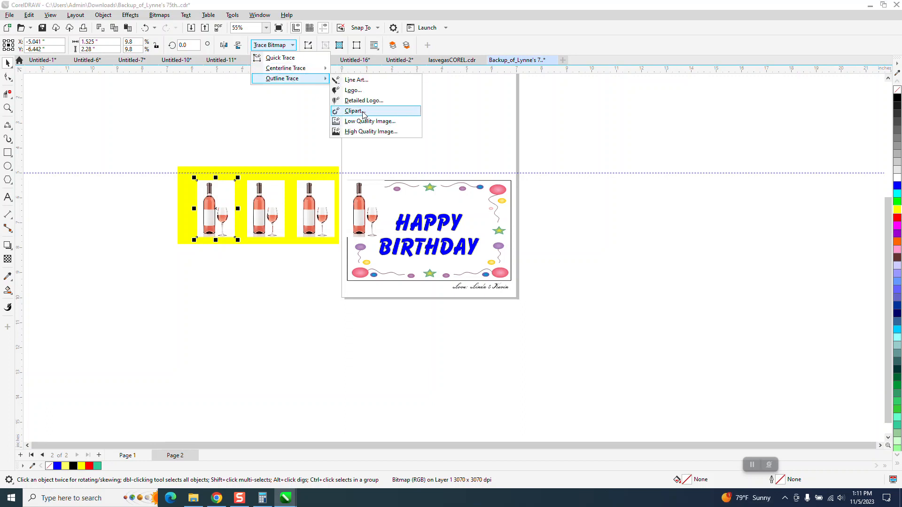
pyautogui.click(365, 117)
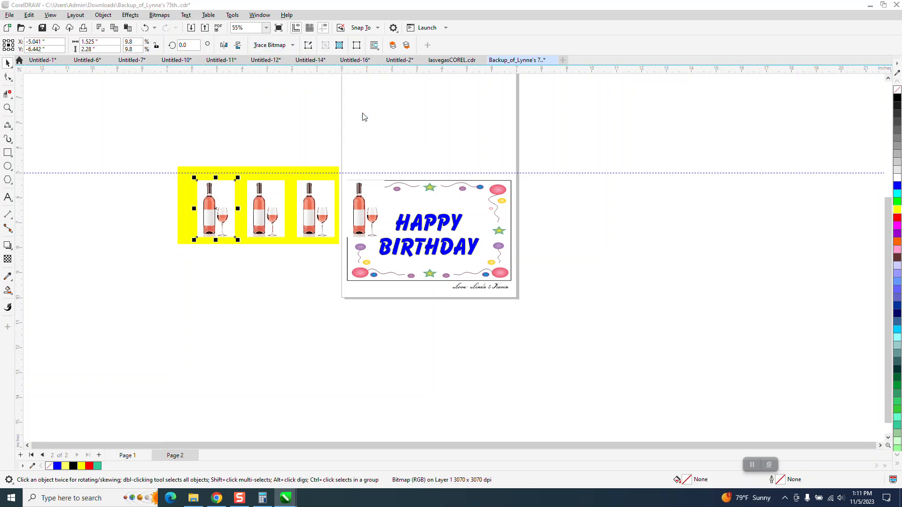
pyautogui.click(269, 45)
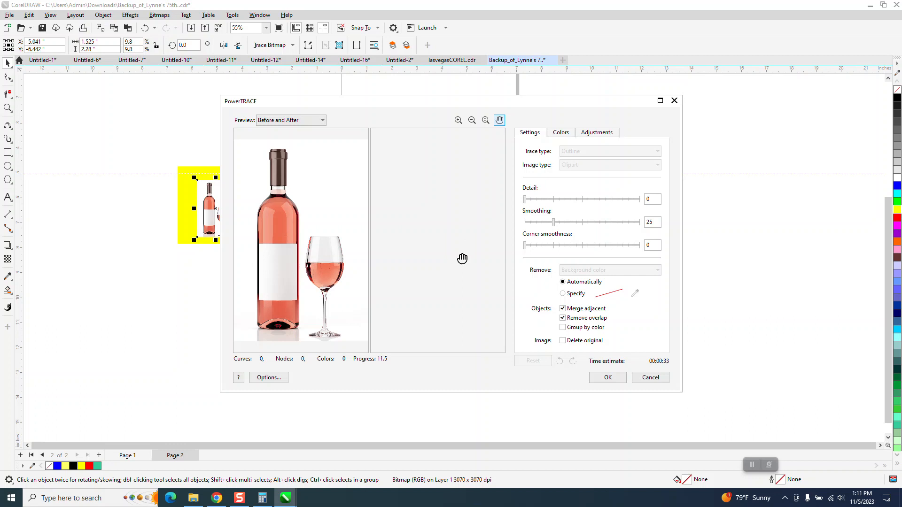
pyautogui.moveTo(464, 257)
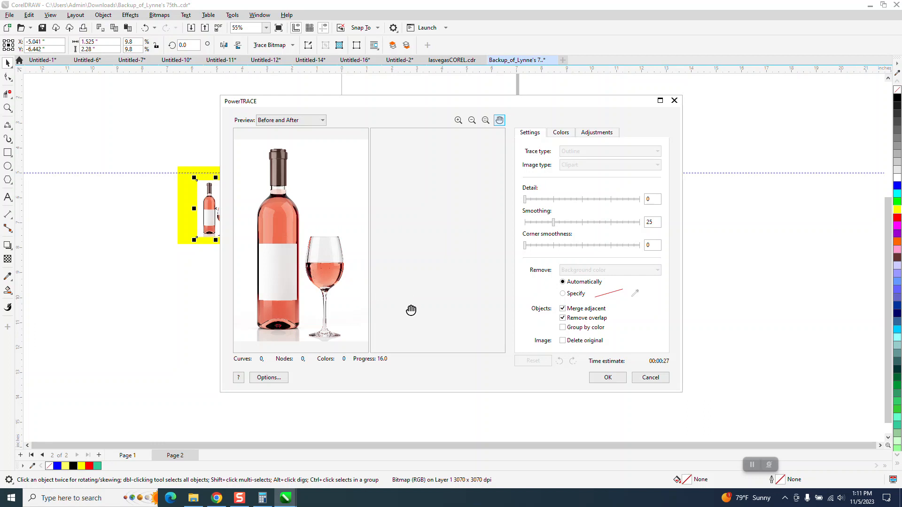
pyautogui.moveTo(418, 302)
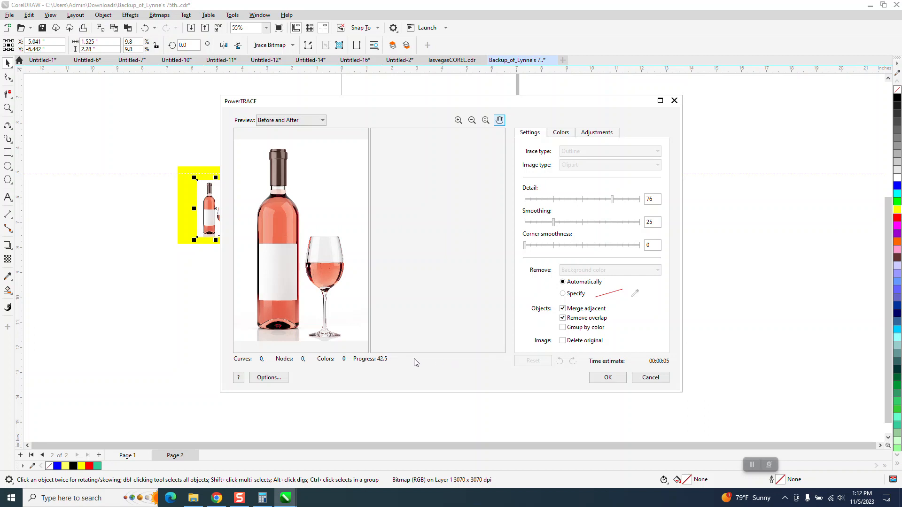
pyautogui.moveTo(426, 365)
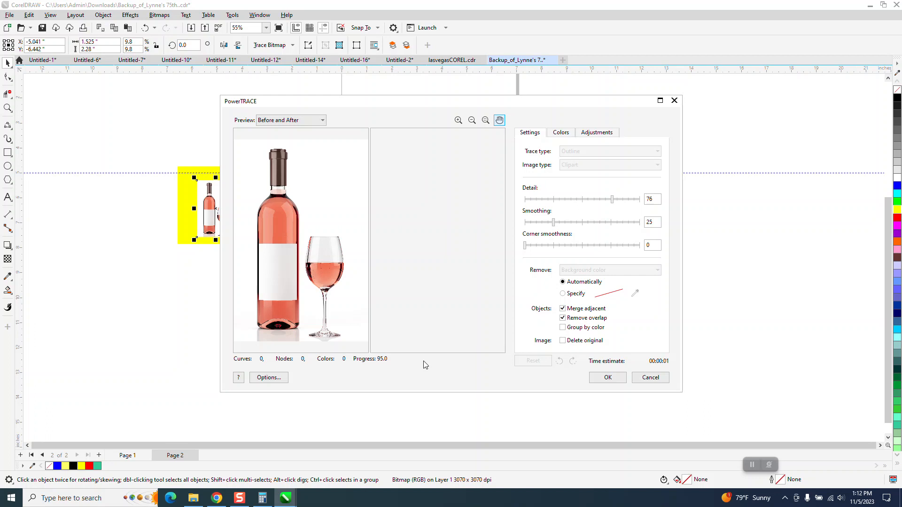
pyautogui.click(607, 378)
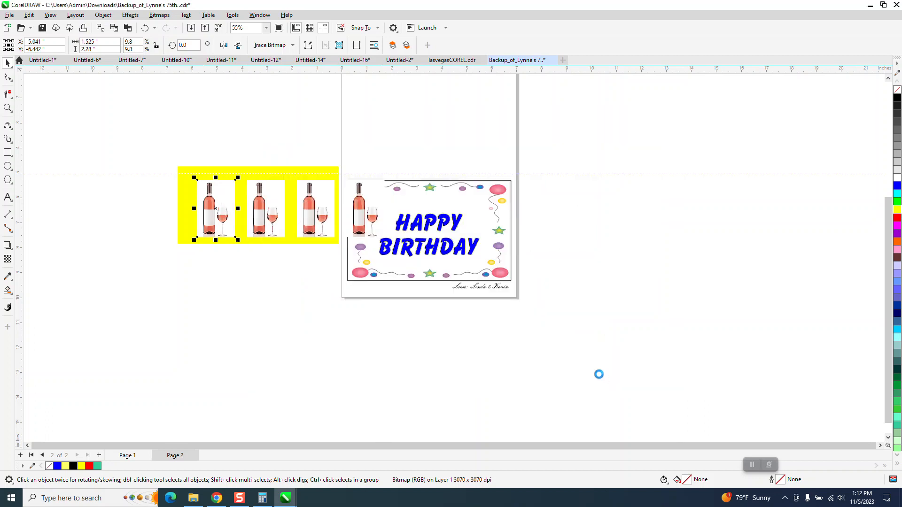
# Zoom onto the traced bottle and ungroup it into 188 separate shapes.
pyautogui.moveTo(215, 208); pyautogui.dragTo(164, 209)
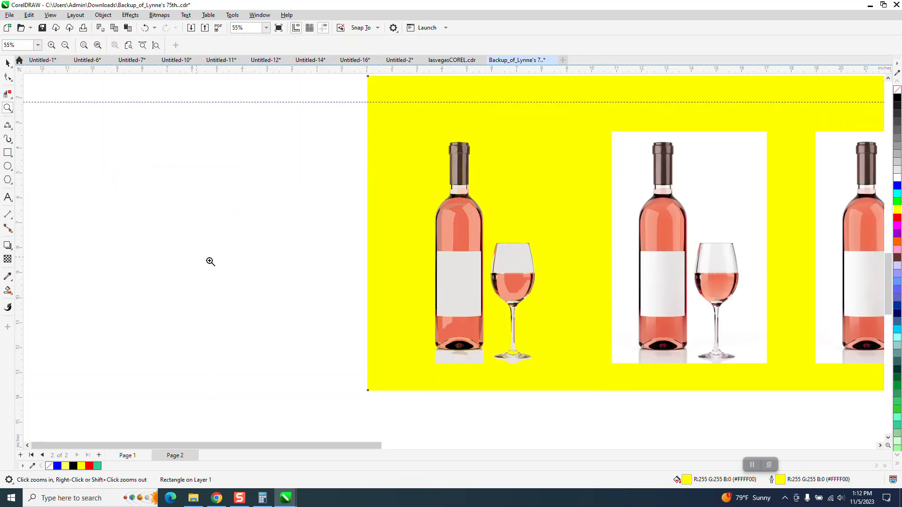
pyautogui.click(448, 279)
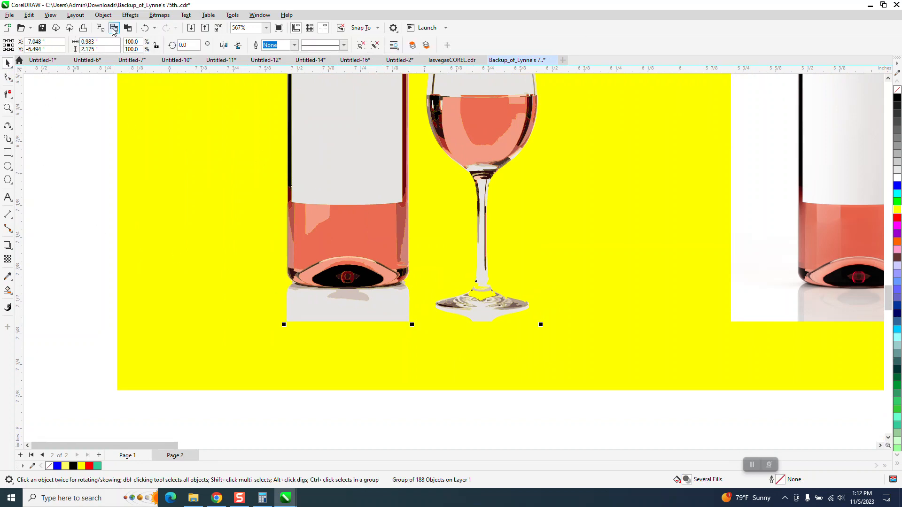
pyautogui.click(103, 15)
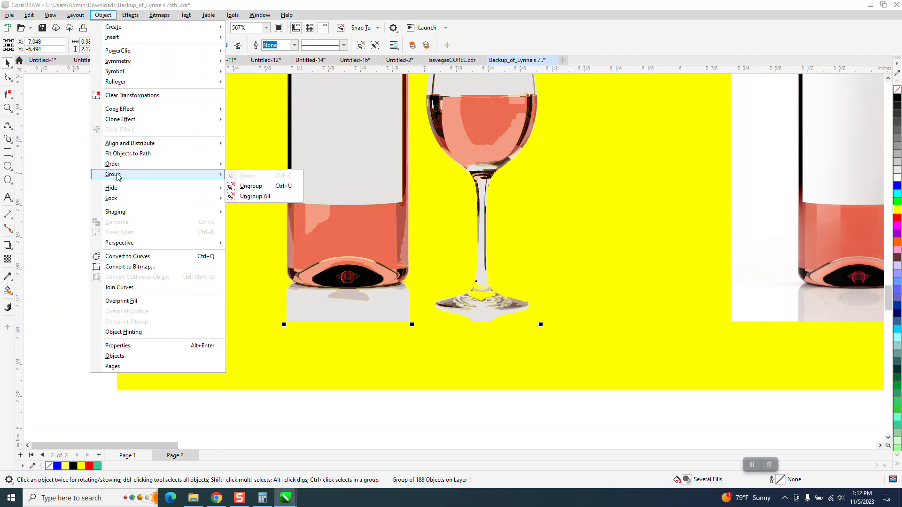
pyautogui.click(255, 196)
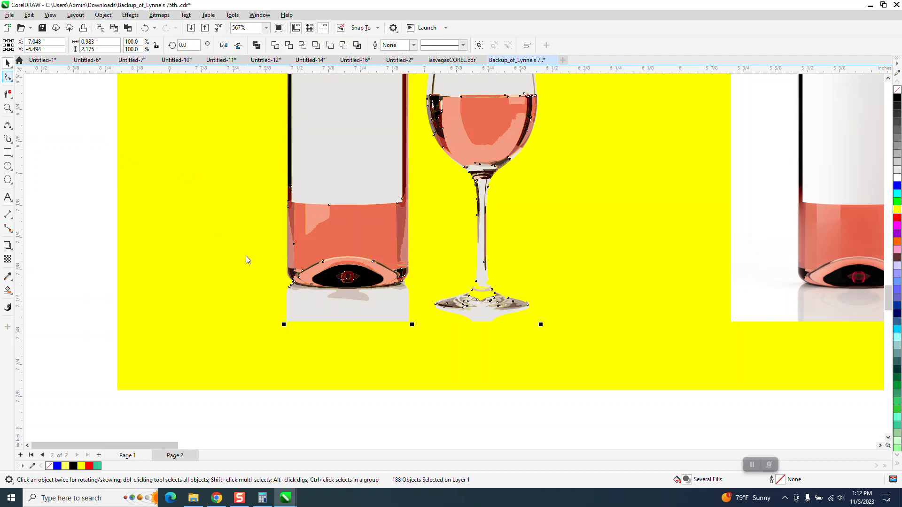
# Inspect the traced bottle base's nodes with the Shape tool at high zoom.
pyautogui.click(8, 77)
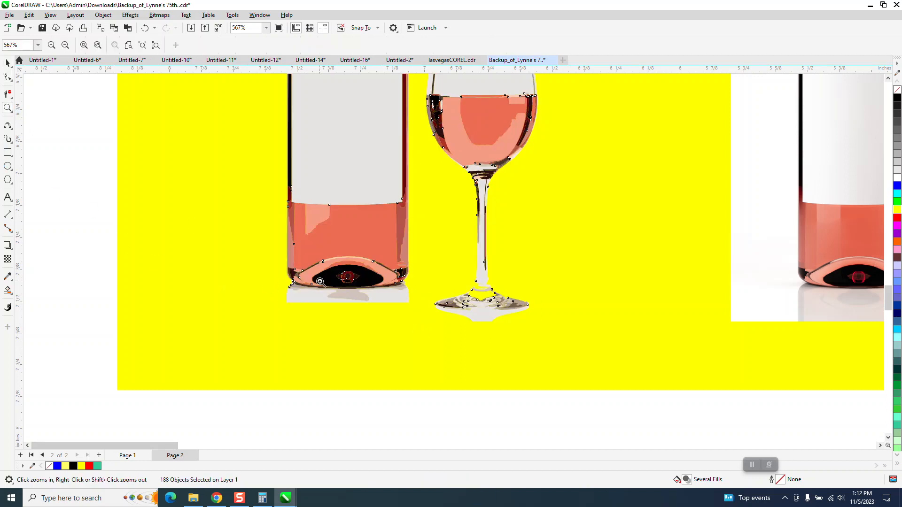
pyautogui.click(320, 282)
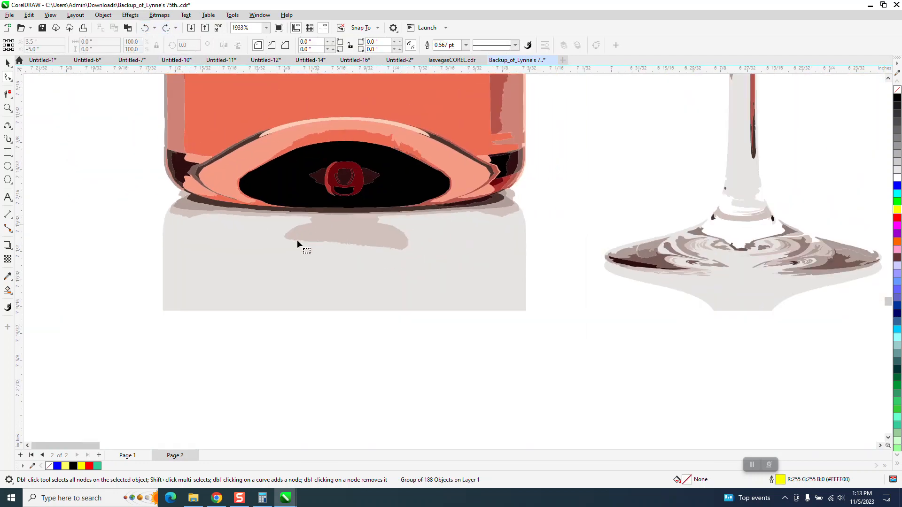
pyautogui.scroll(-3)
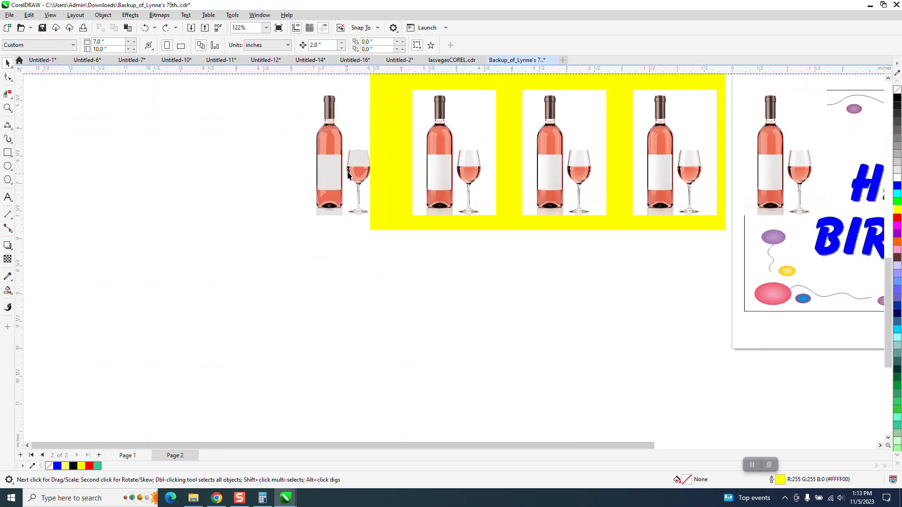
# Give the traced bottle and glass shapes a hairline outline width.
pyautogui.click(343, 156)
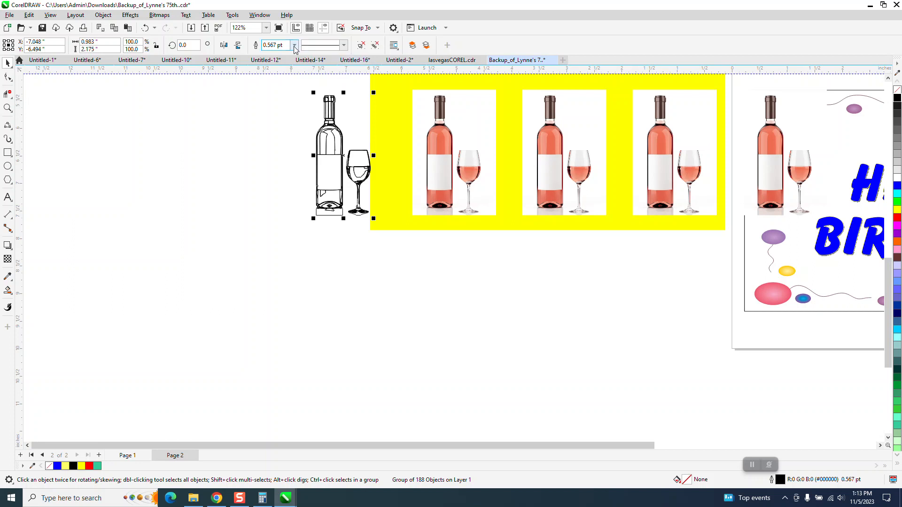
pyautogui.click(295, 46)
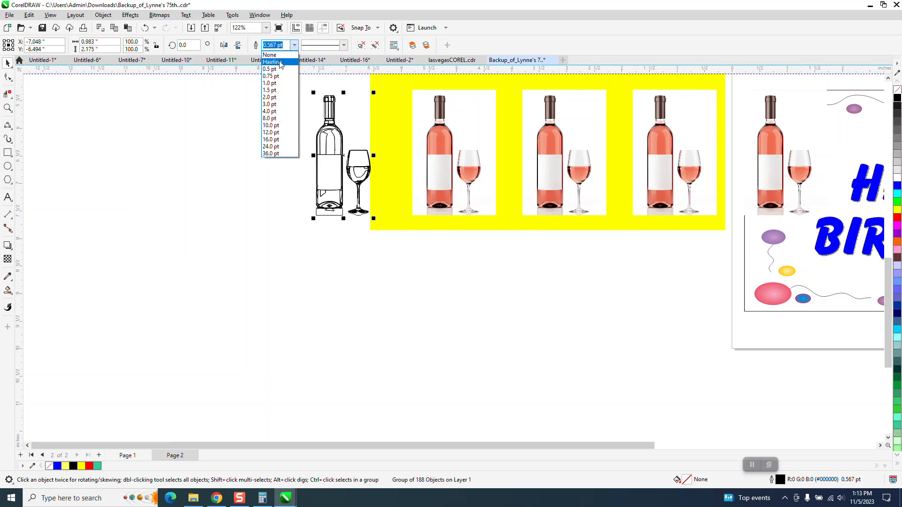
pyautogui.click(270, 61)
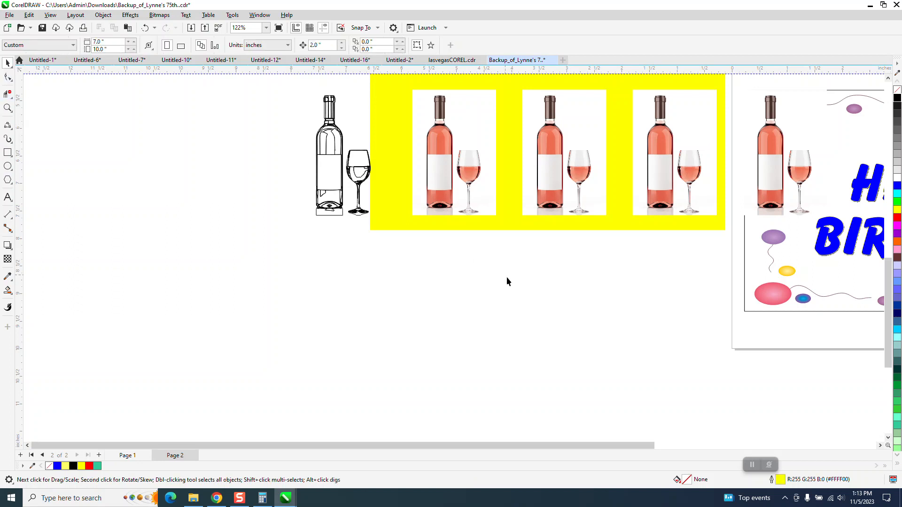
pyautogui.moveTo(781, 480)
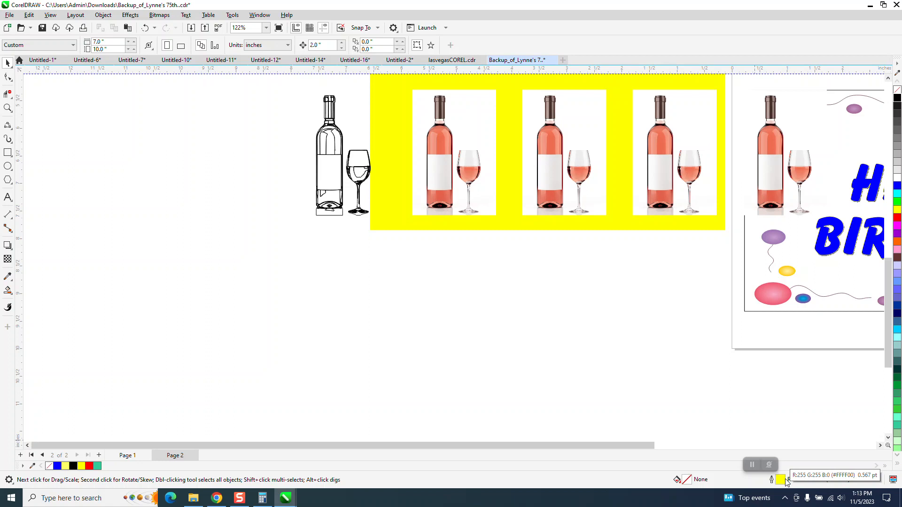
pyautogui.moveTo(705, 445)
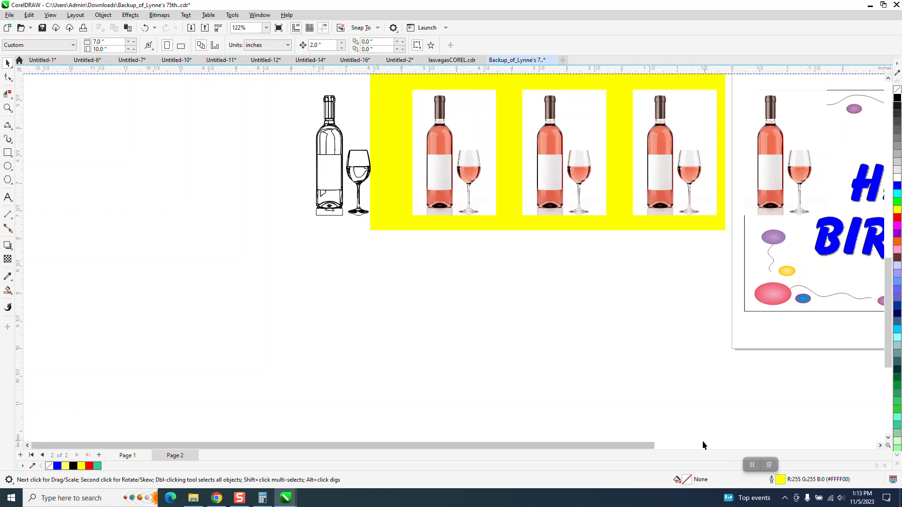
pyautogui.moveTo(442, 280)
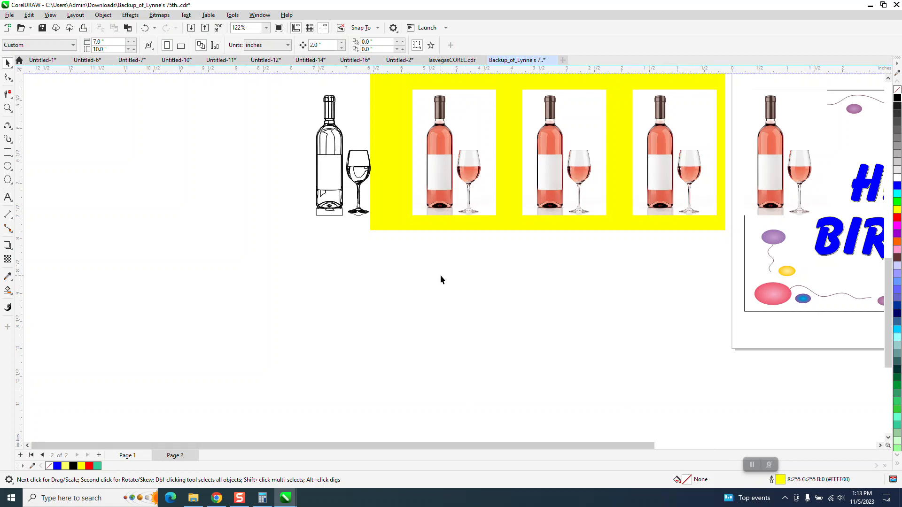
pyautogui.moveTo(403, 194)
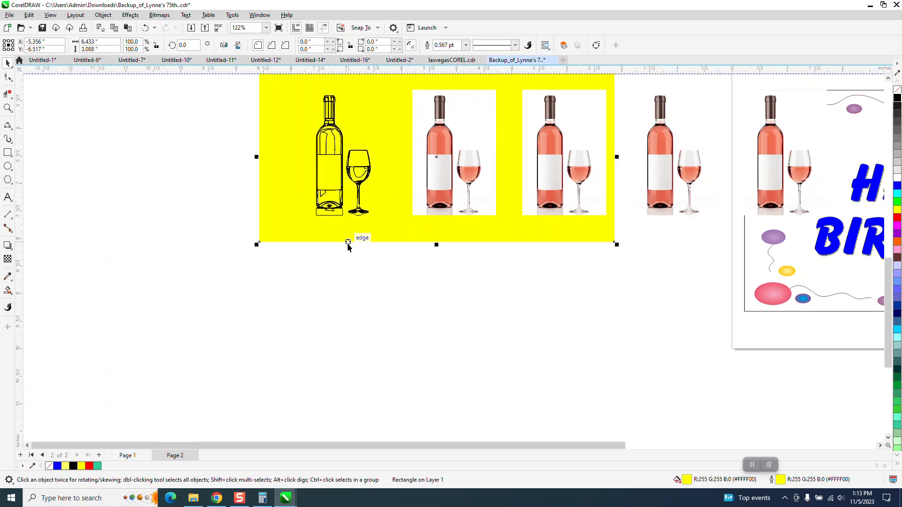
pyautogui.moveTo(405, 359)
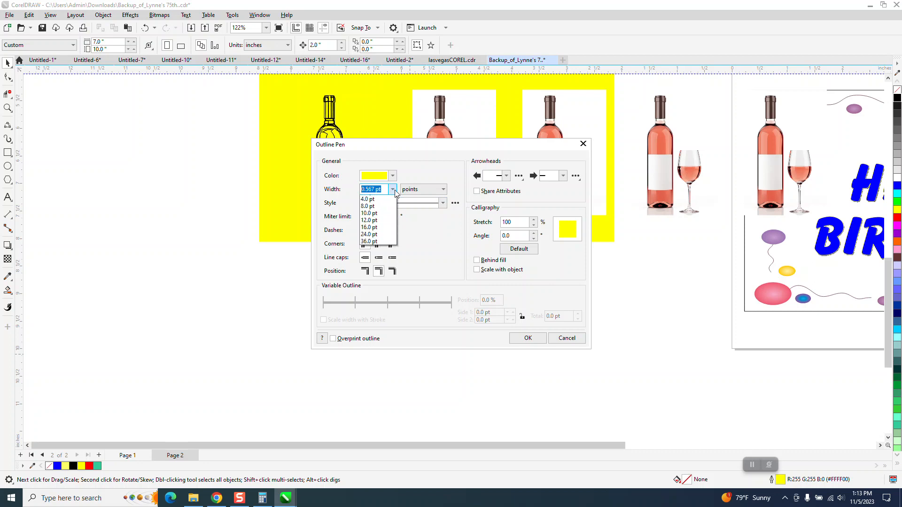
# Make red the outline colour in Outline Pen and deselect everything.
pyautogui.click(392, 176)
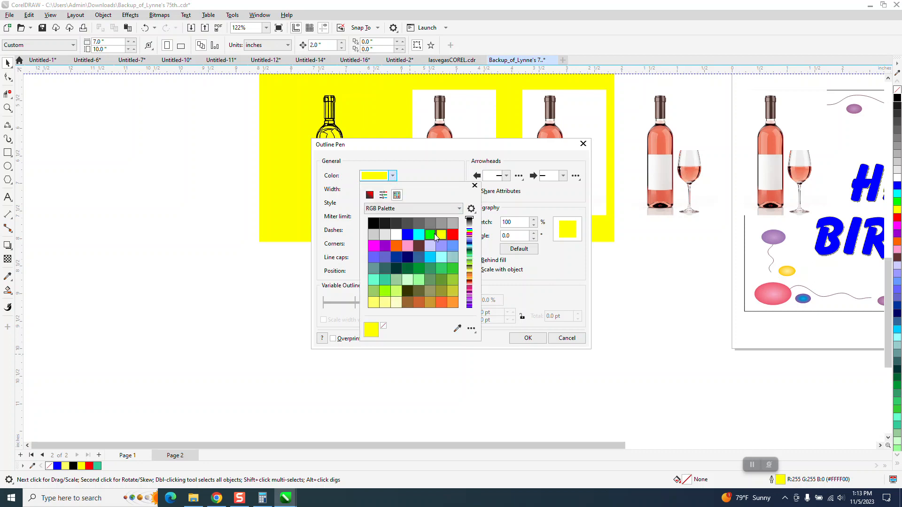
pyautogui.click(528, 338)
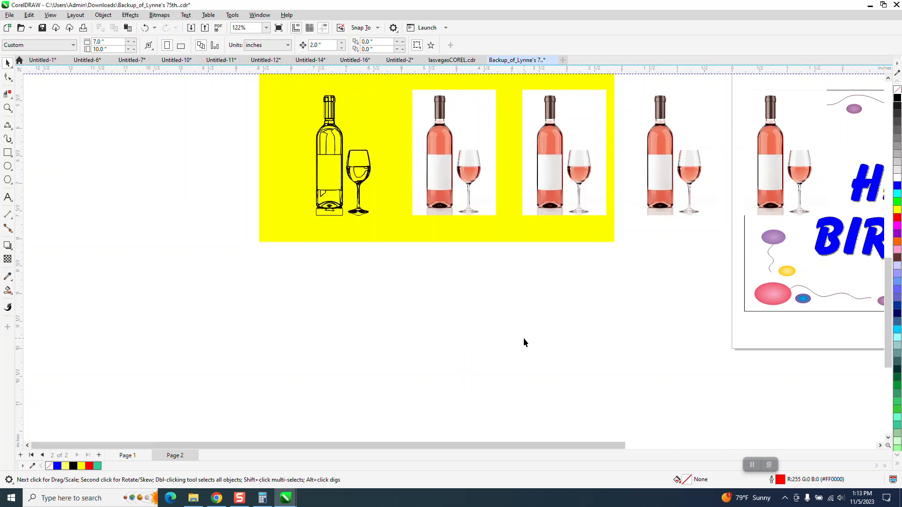
pyautogui.click(7, 108)
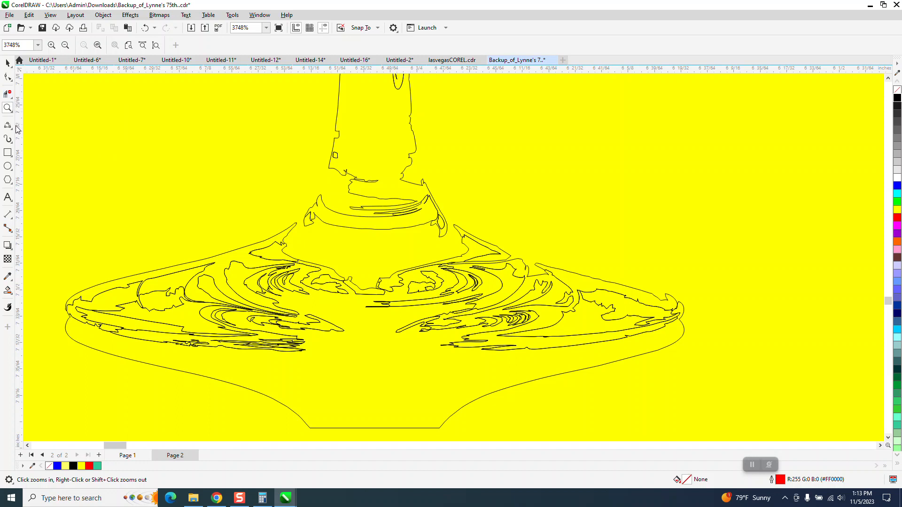
# Draw a straight polyline edge along the traced glass stem.
pyautogui.click(7, 125)
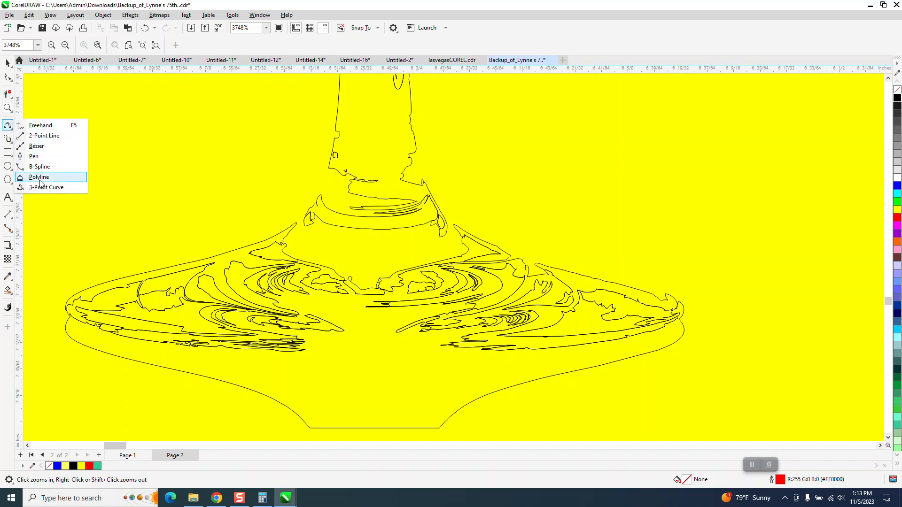
pyautogui.click(39, 177)
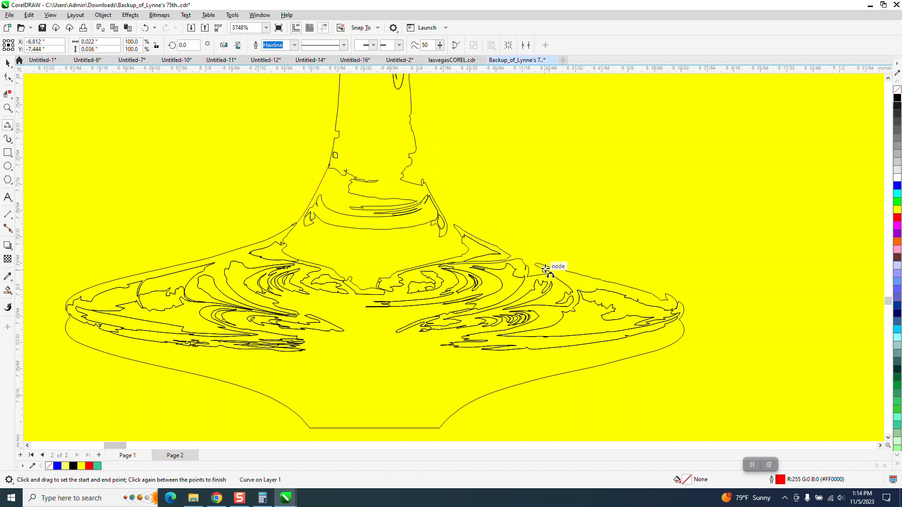
pyautogui.moveTo(527, 264)
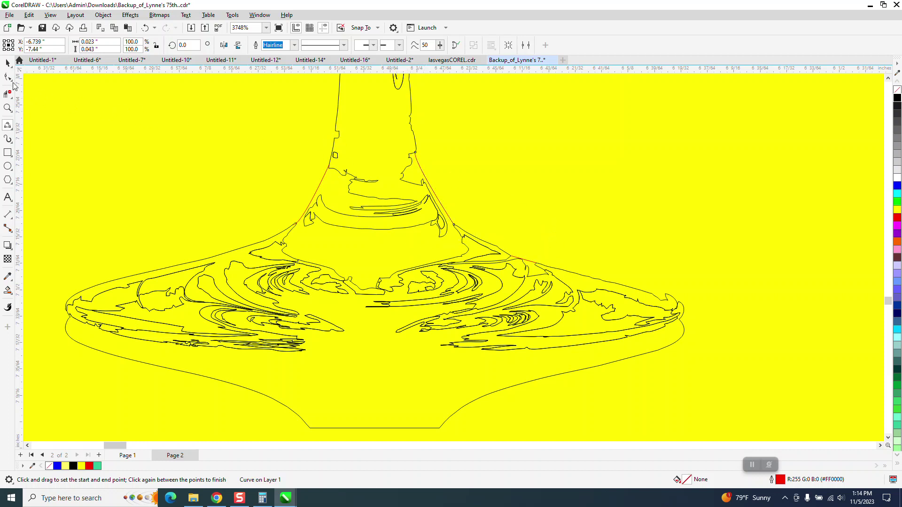
pyautogui.click(7, 77)
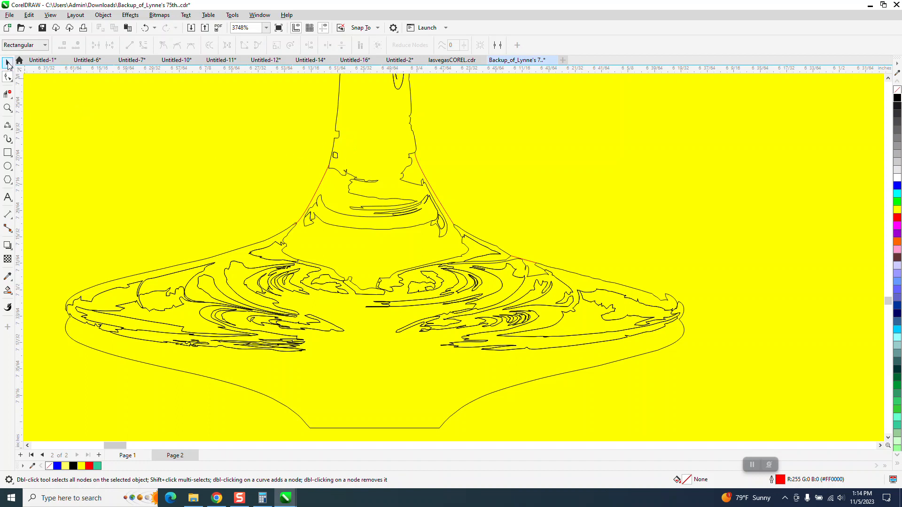
# Ungroup the traced drawing into separate pieces and edit a stem node with the Shape tool.
pyautogui.click(7, 62)
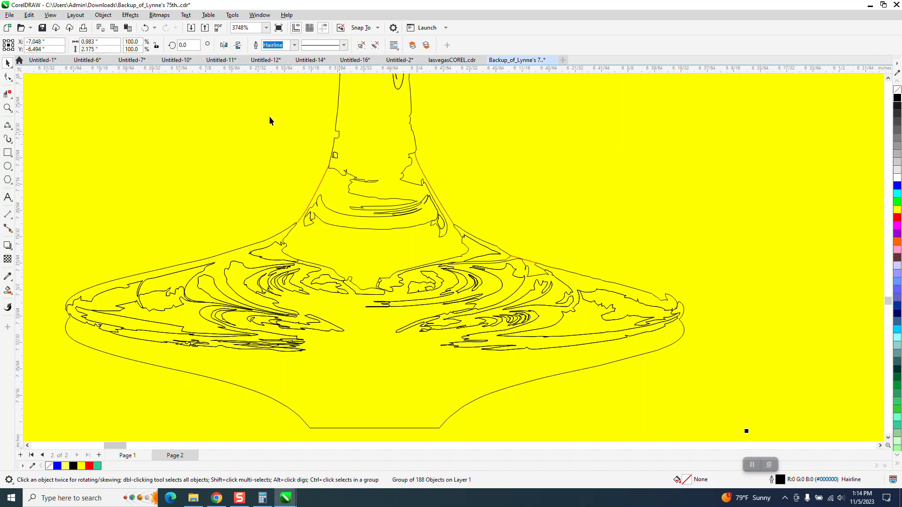
pyautogui.click(102, 15)
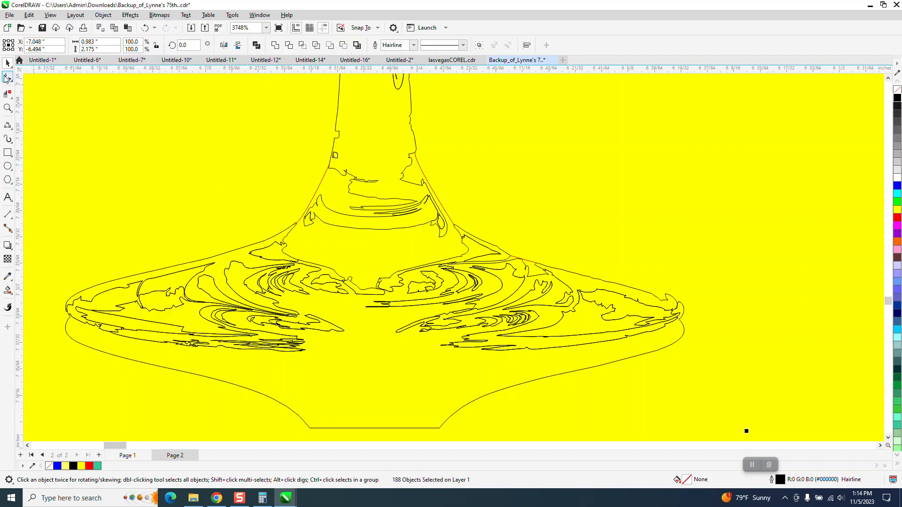
pyautogui.click(7, 76)
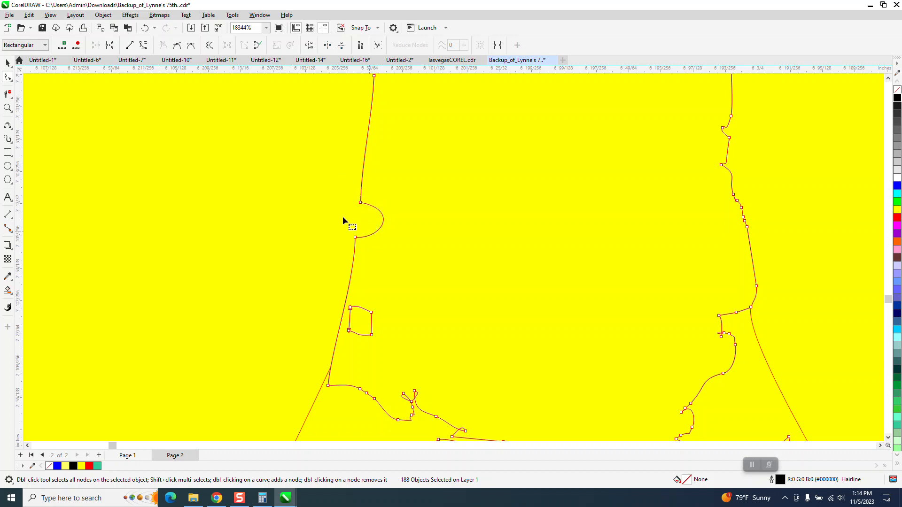
pyautogui.rightClick(355, 238)
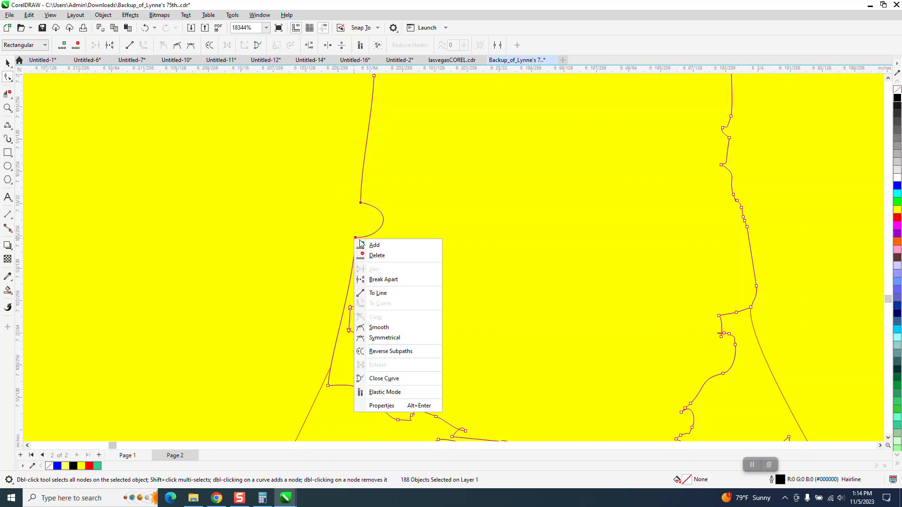
pyautogui.click(378, 293)
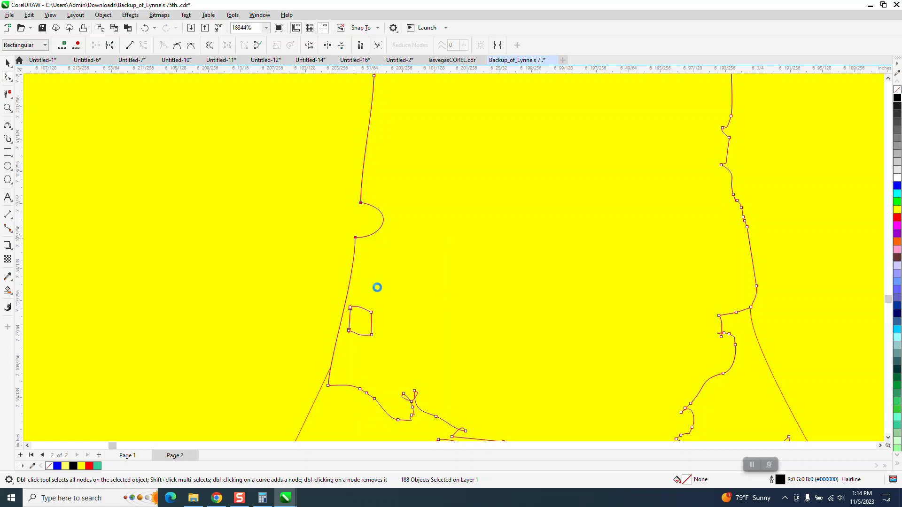
pyautogui.moveTo(337, 279)
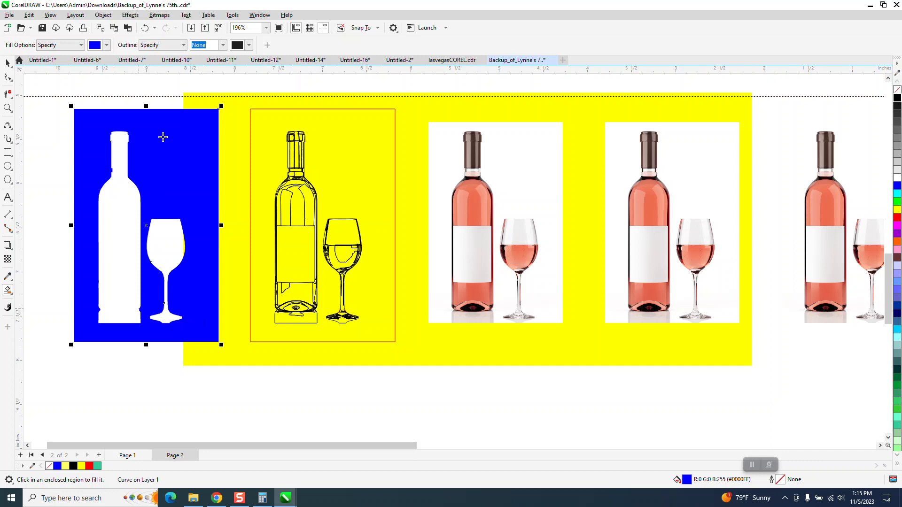
pyautogui.moveTo(252, 167)
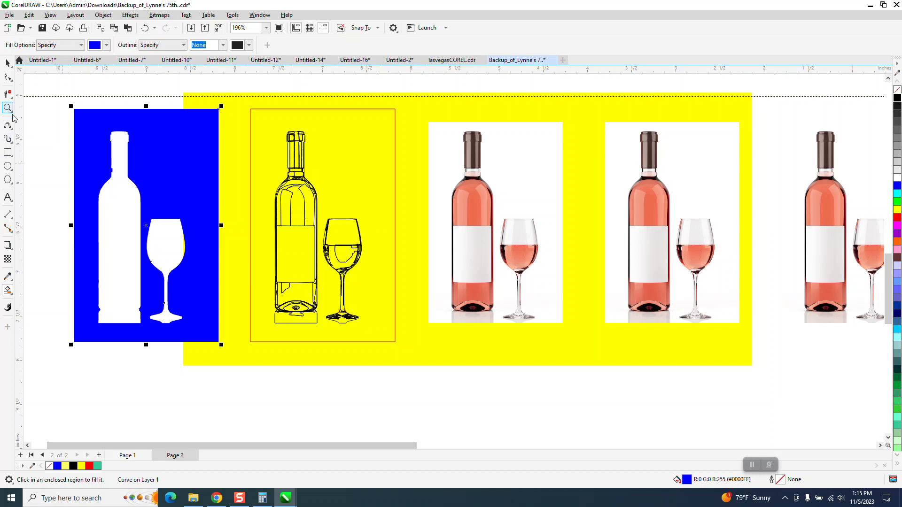
# Zoom in on the silhouette edge and adjust the blue panel's cutout nodes.
pyautogui.click(7, 107)
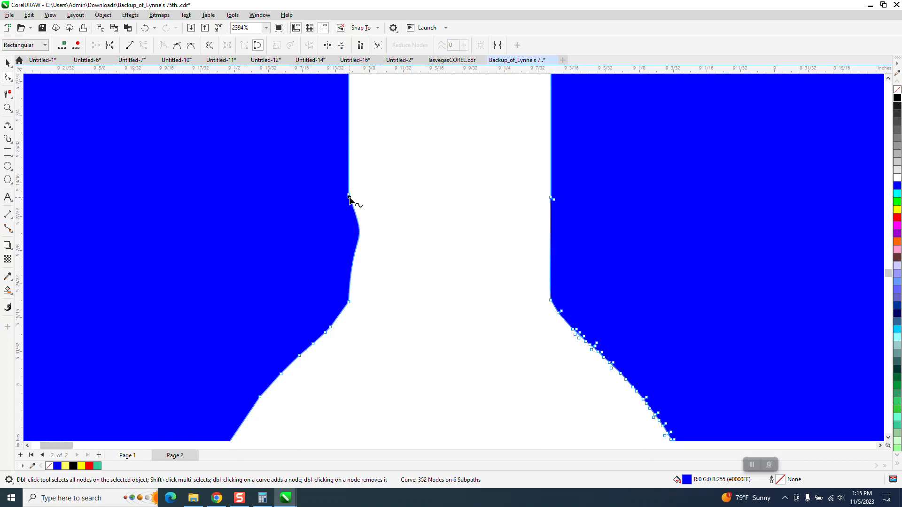
pyautogui.moveTo(349, 198); pyautogui.dragTo(357, 264)
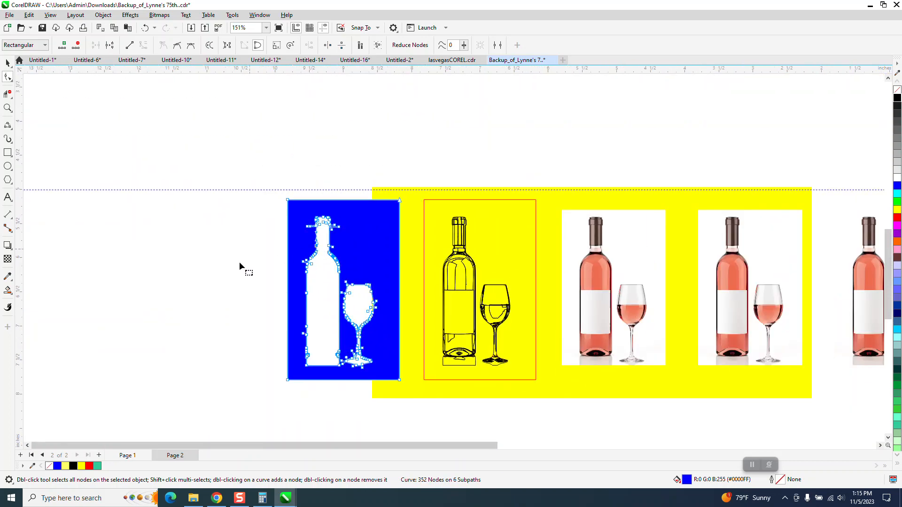
pyautogui.moveTo(132, 308)
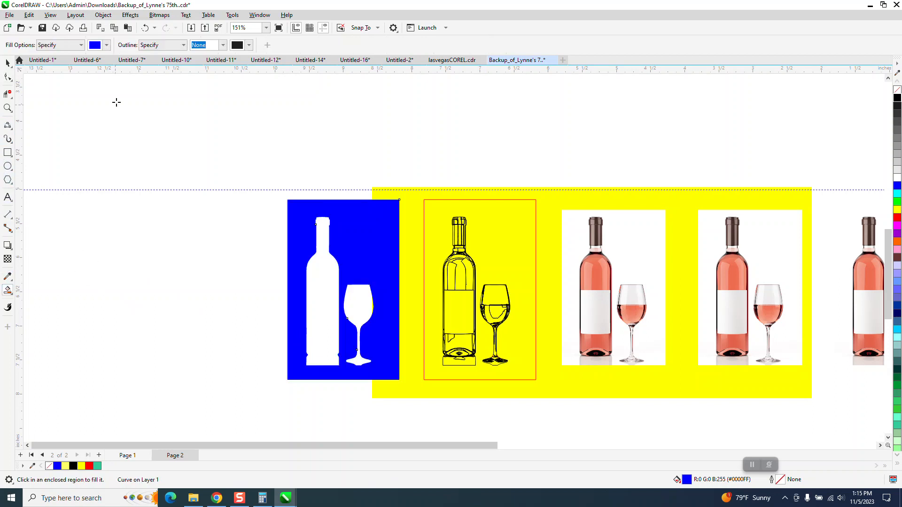
# Smart Fill a red bottle-and-glass silhouette and move the background-free photo out to the far left.
pyautogui.click(98, 45)
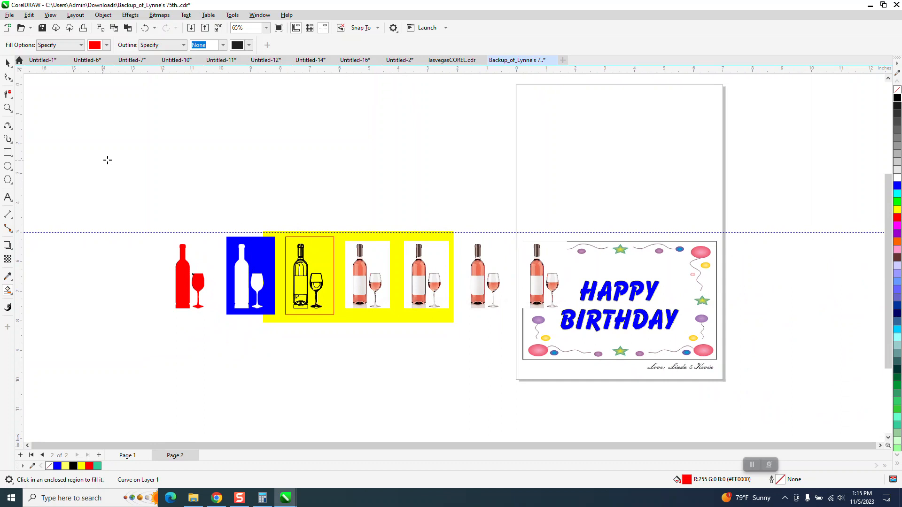
pyautogui.click(196, 288)
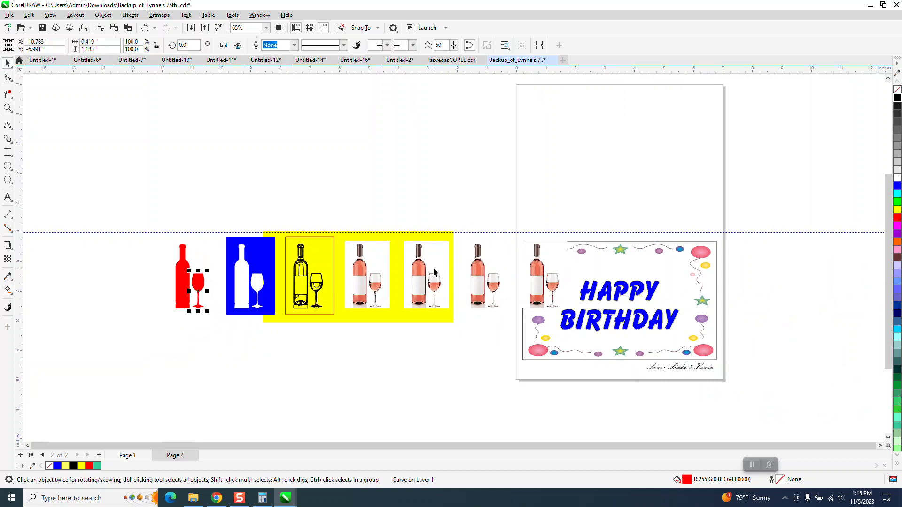
pyautogui.click(425, 276)
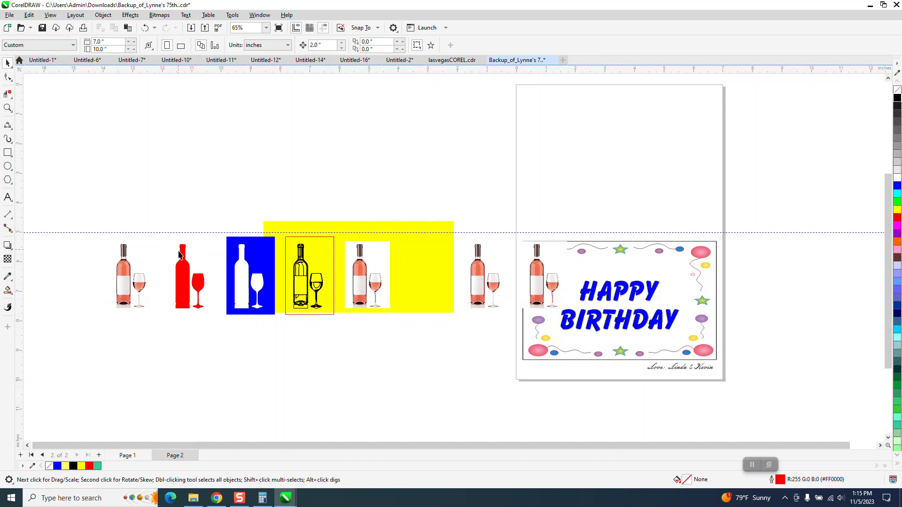
pyautogui.click(182, 276)
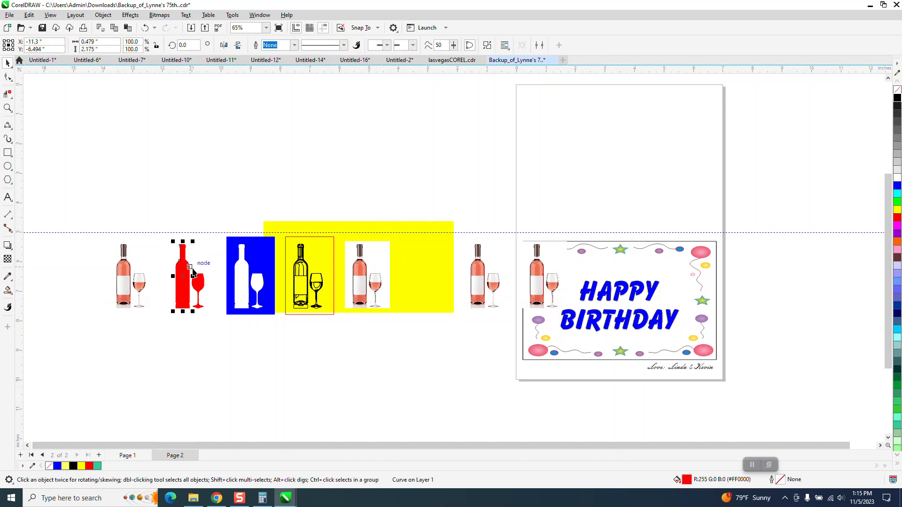
# Drag the red bottle over the far-left photo and position the transparent photos on the yellow box.
pyautogui.moveTo(184, 276); pyautogui.dragTo(130, 276)
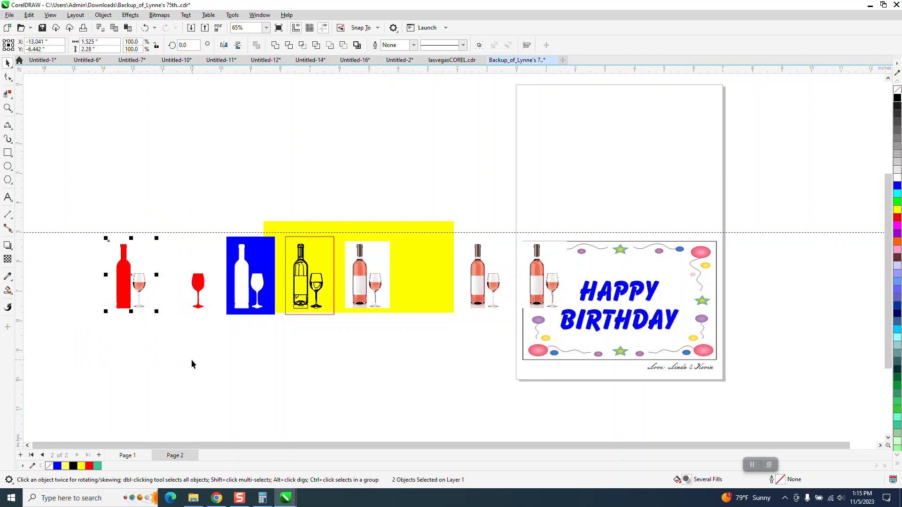
pyautogui.moveTo(255, 155)
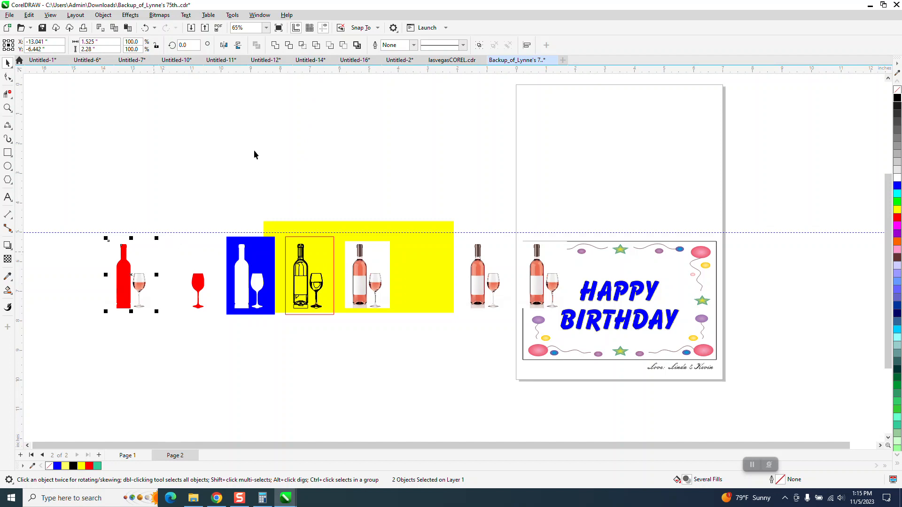
pyautogui.moveTo(303, 45)
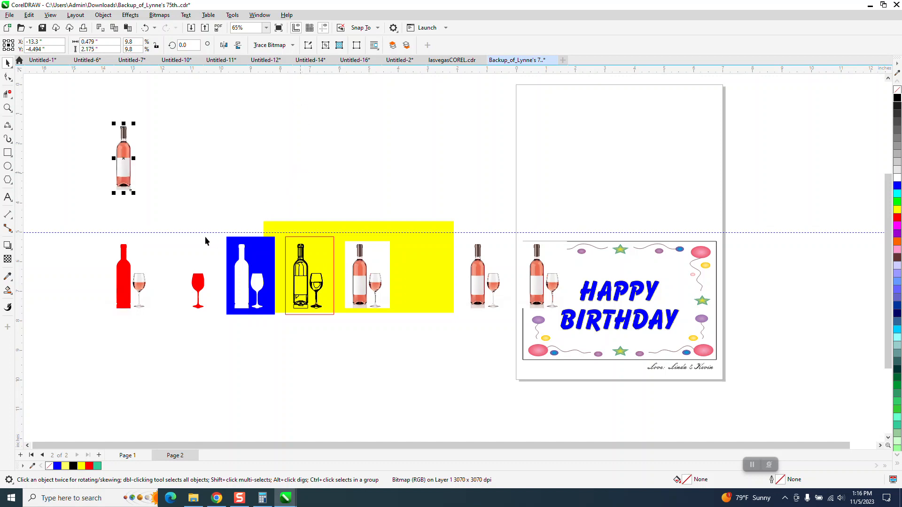
pyautogui.click(124, 276)
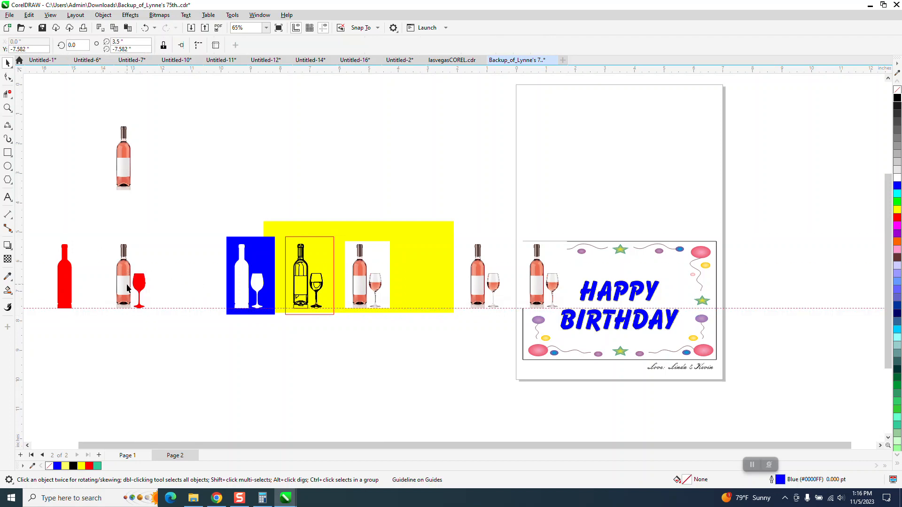
pyautogui.click(126, 286)
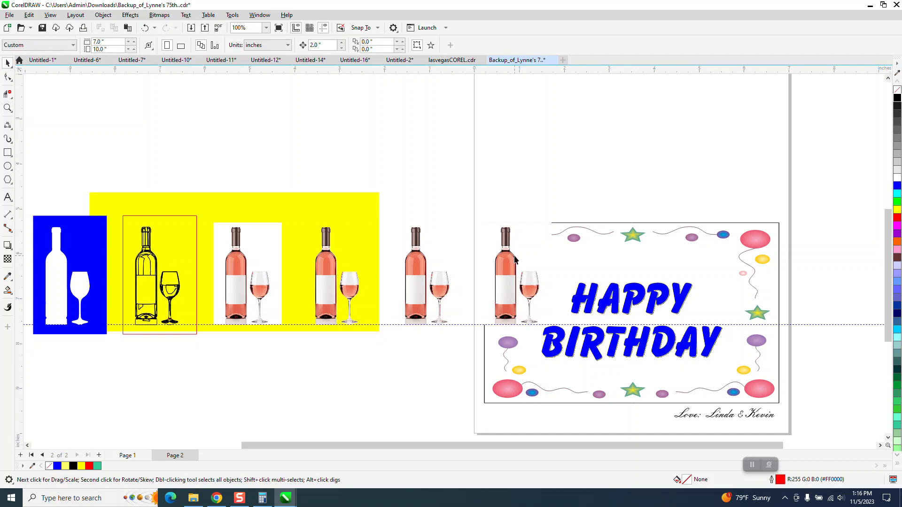
# Move the copied bottle and glass onto the card's left side beside HAPPY BIRTHDAY.
pyautogui.click(512, 258)
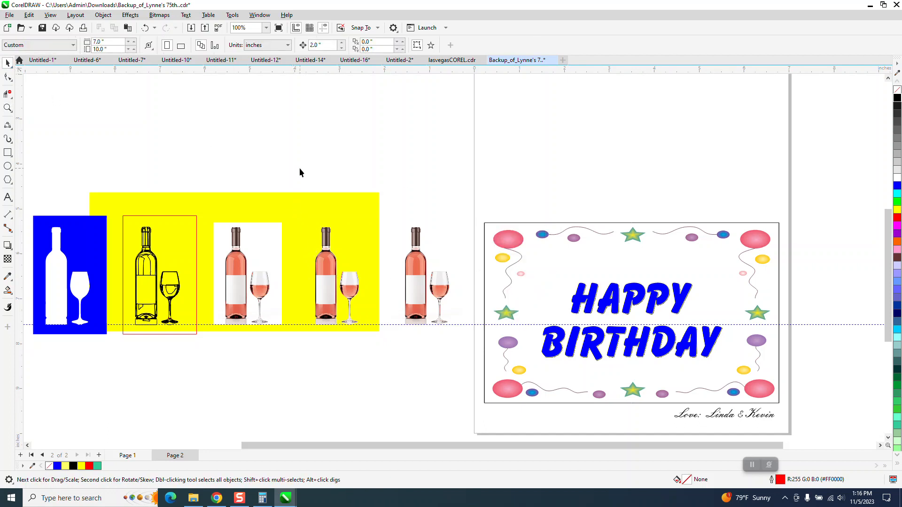
pyautogui.click(414, 284)
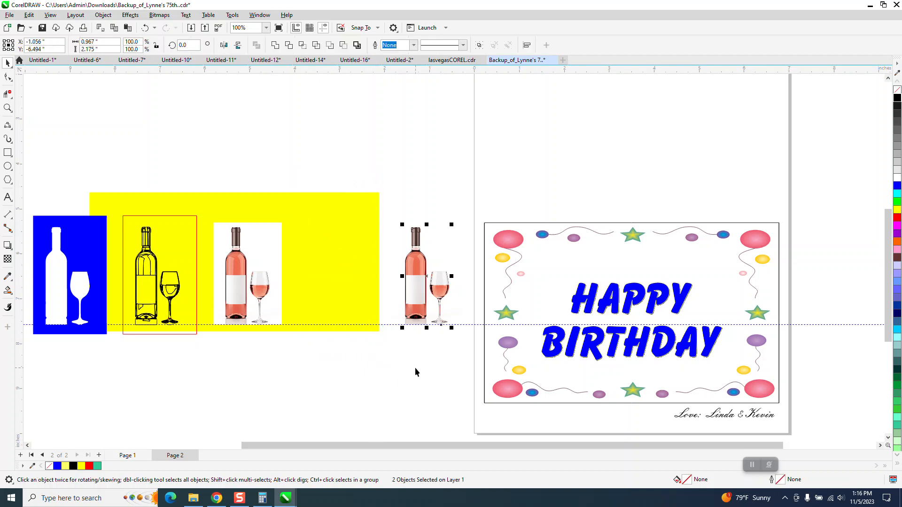
pyautogui.moveTo(425, 276); pyautogui.dragTo(515, 276)
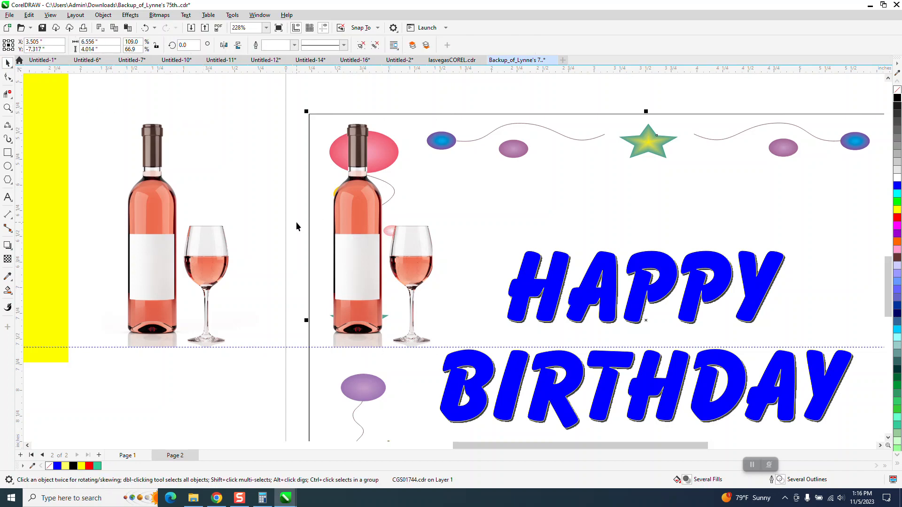
pyautogui.moveTo(196, 74)
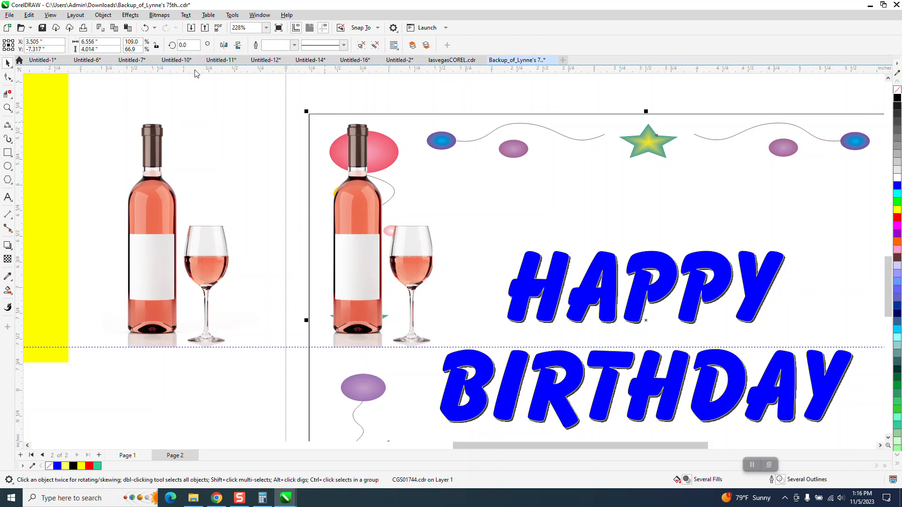
pyautogui.click(103, 14)
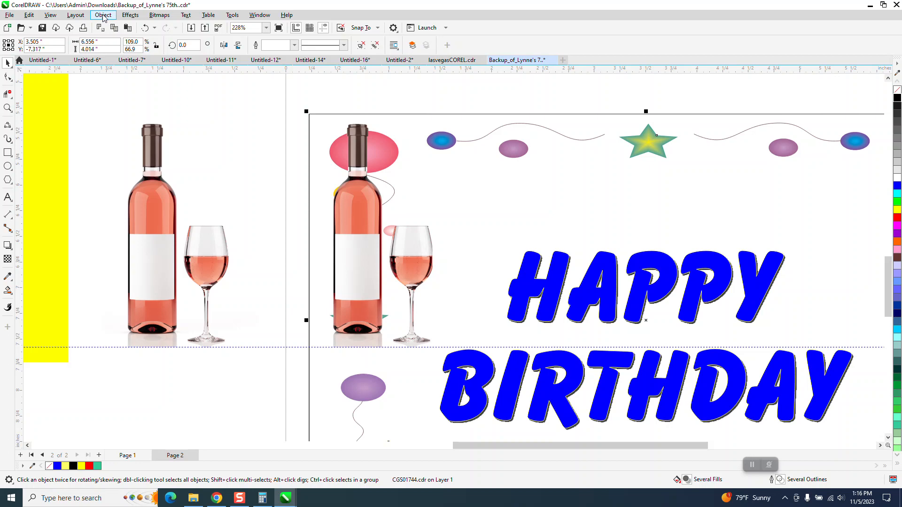
pyautogui.click(102, 15)
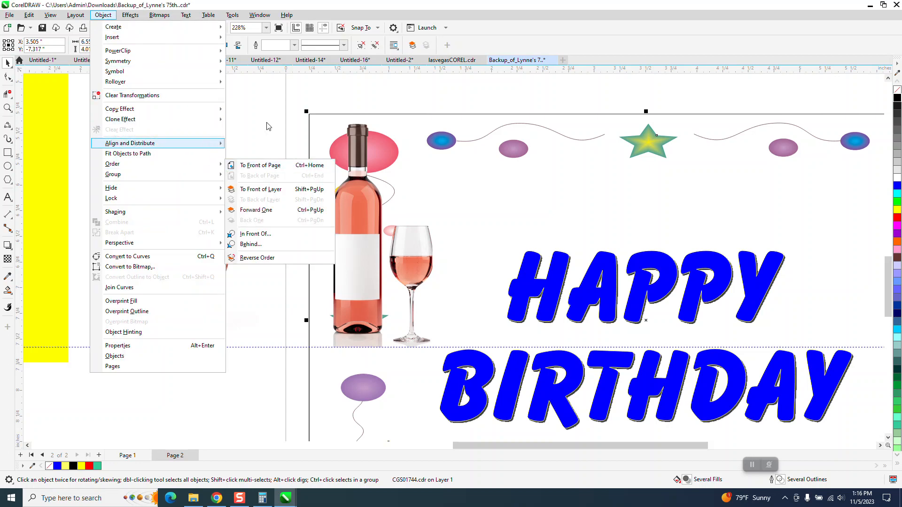
pyautogui.click(319, 238)
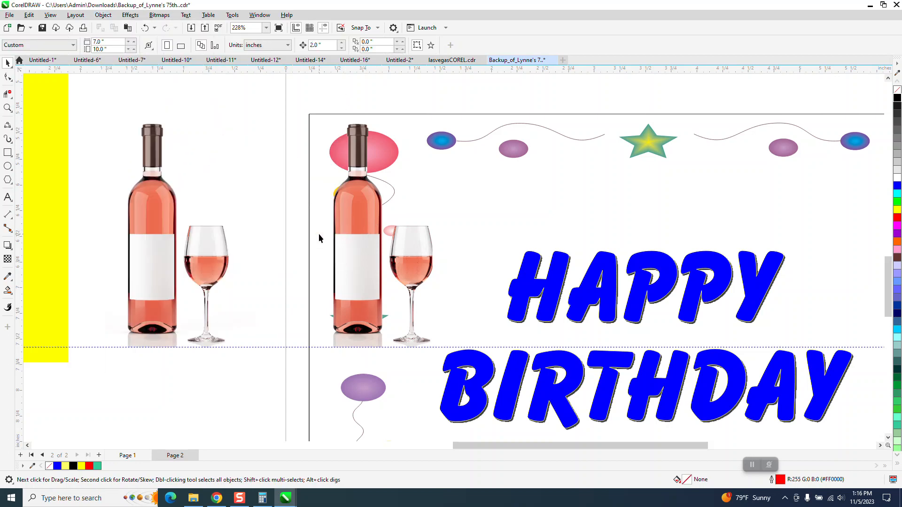
pyautogui.click(395, 244)
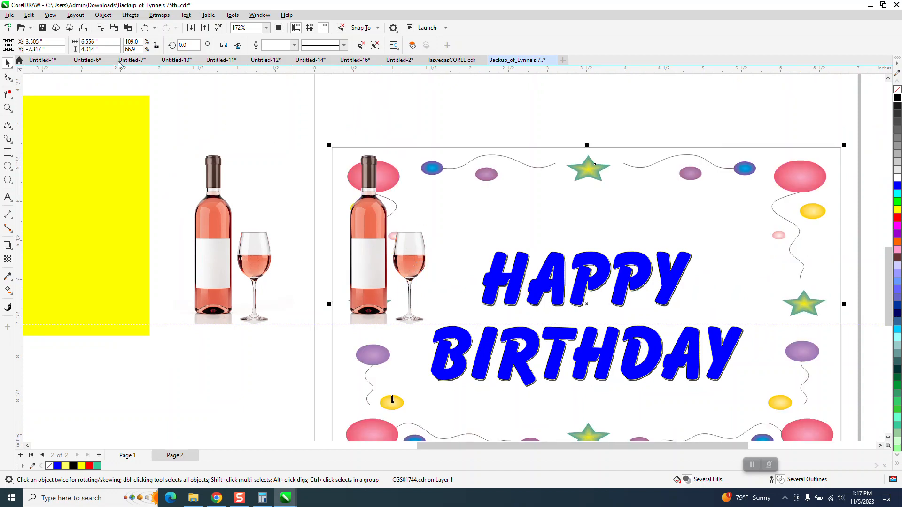
pyautogui.click(103, 15)
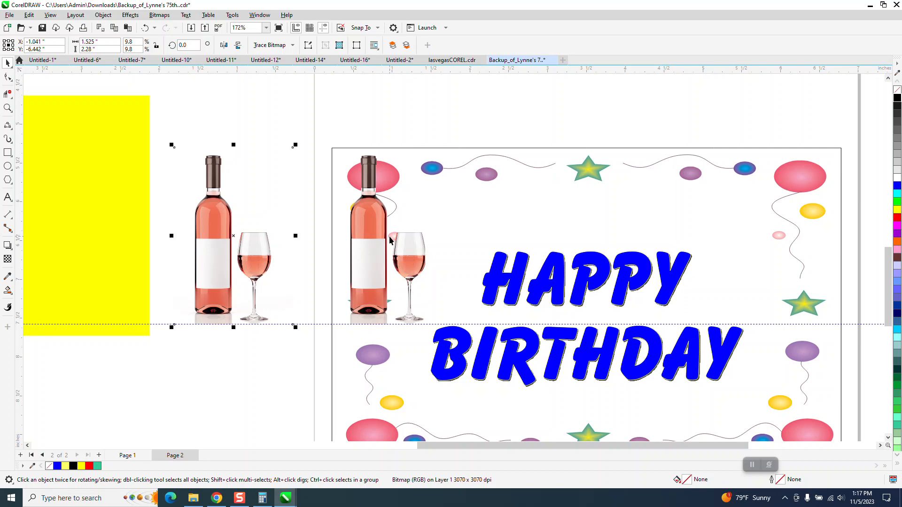
pyautogui.click(388, 238)
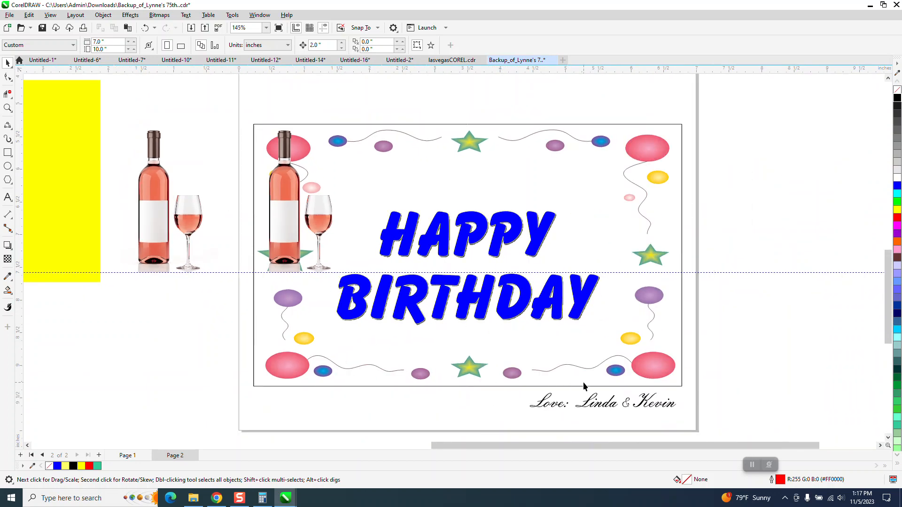
pyautogui.moveTo(258, 217)
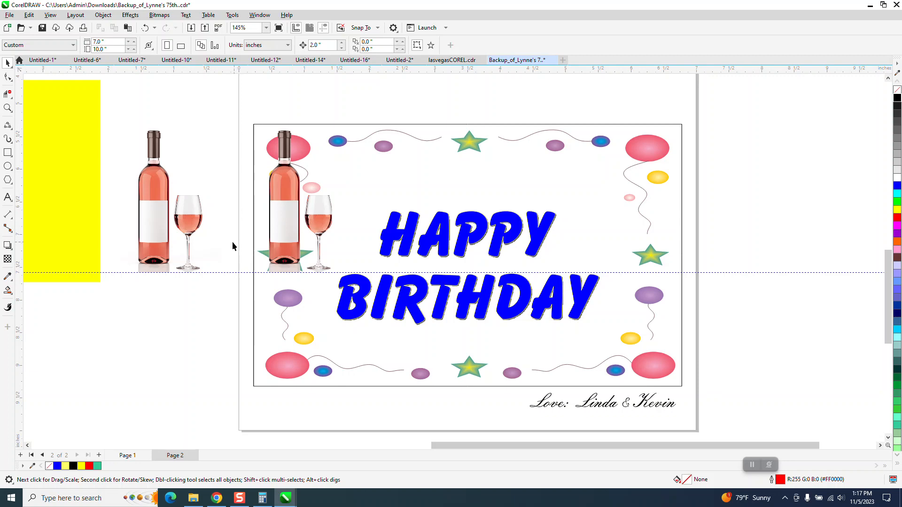
pyautogui.click(61, 181)
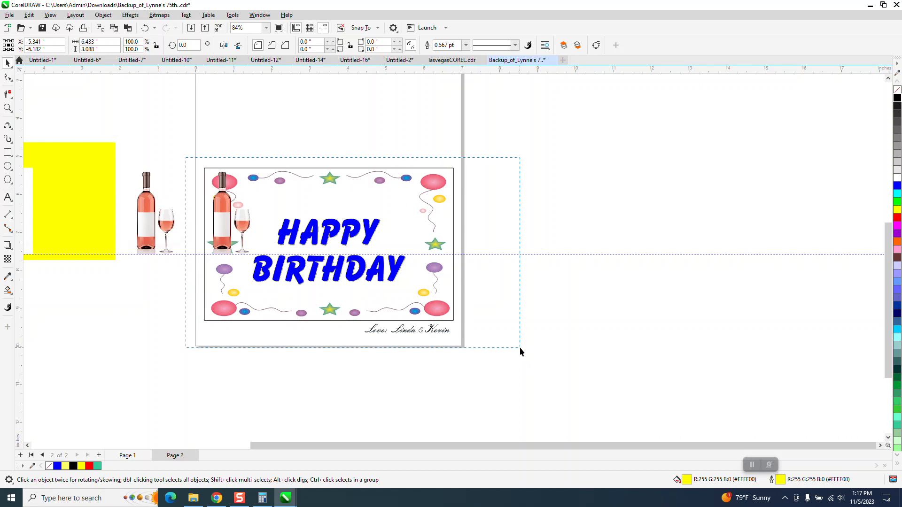
# Finish the yellow box over the card and send it behind, checking the HAPPY lettering.
pyautogui.click(8, 153)
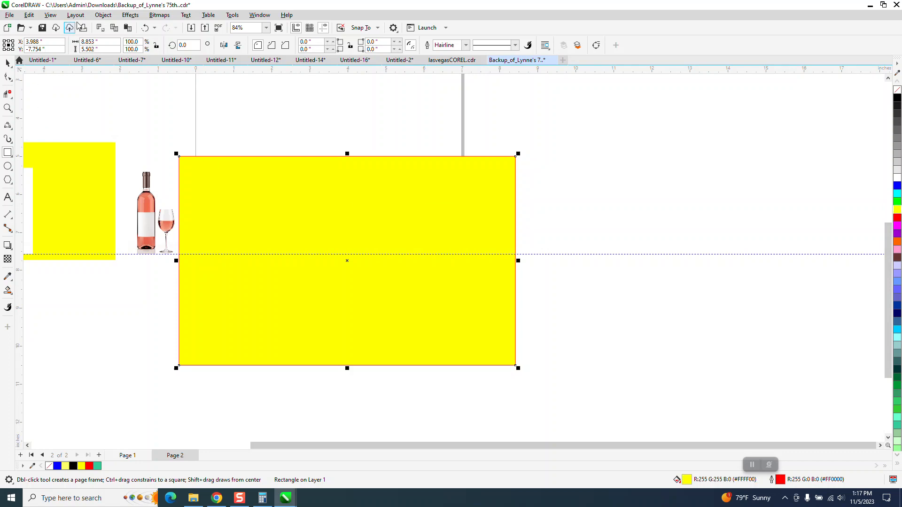
pyautogui.click(103, 15)
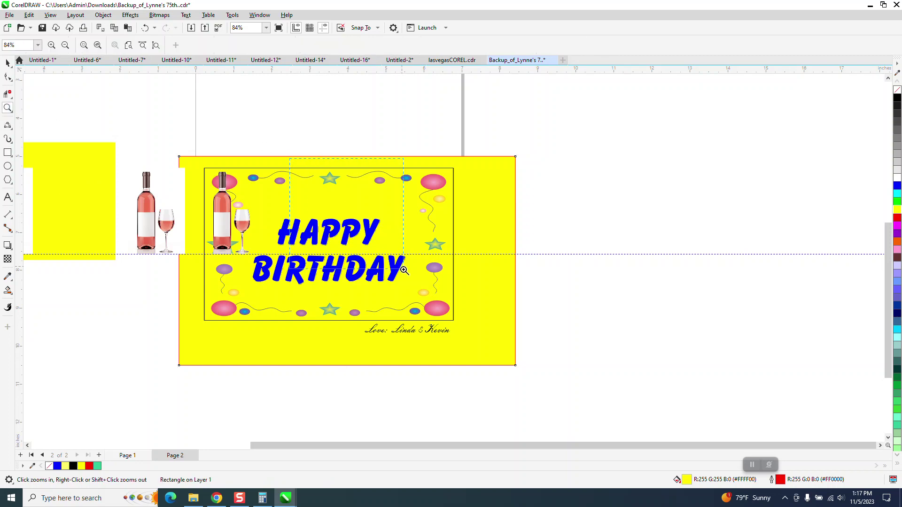
pyautogui.click(405, 270)
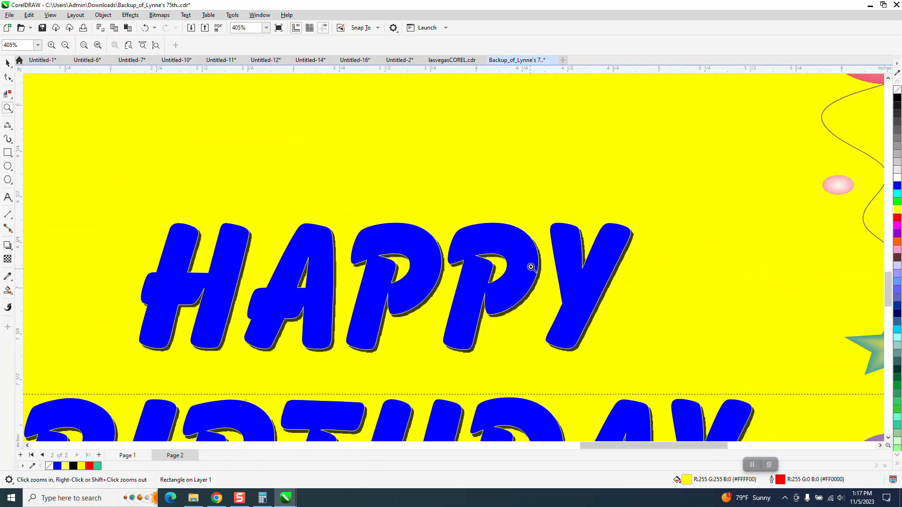
pyautogui.click(529, 265)
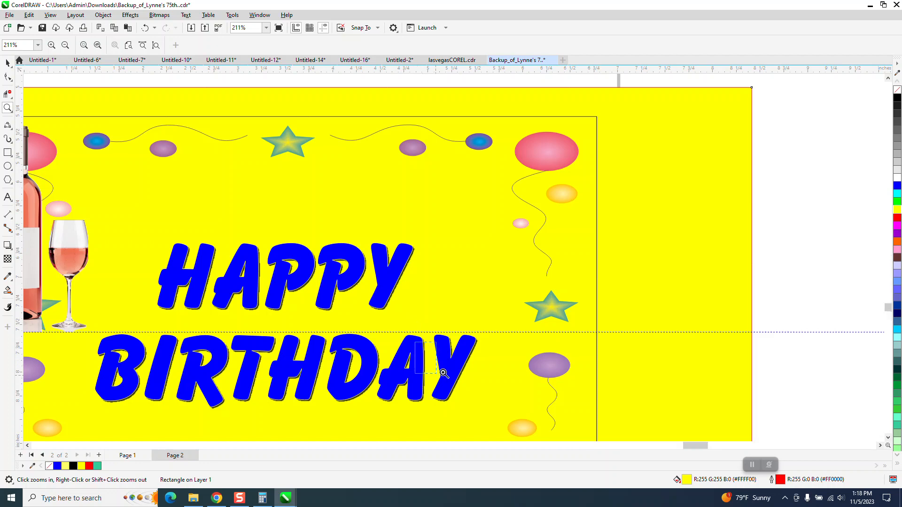
# Zoom closely on the wine glass edge and show its outline nodes with the Shape tool.
pyautogui.click(444, 373)
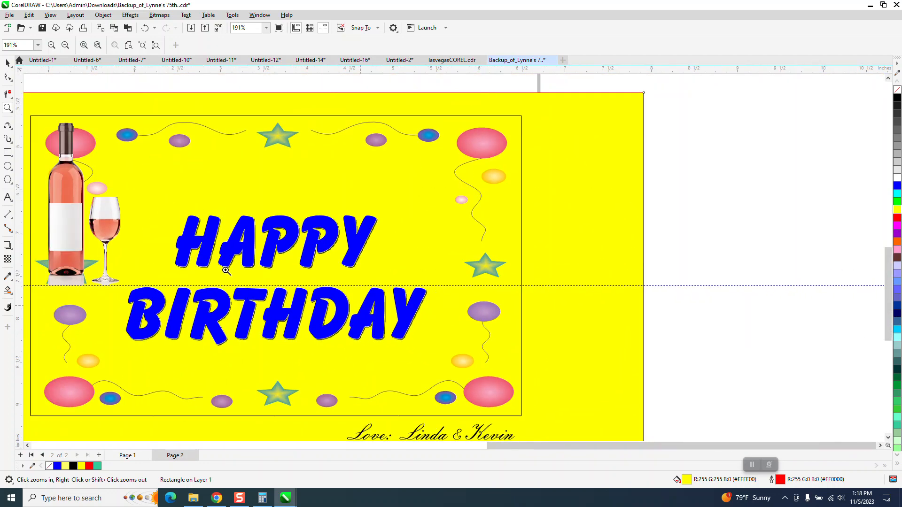
pyautogui.click(228, 270)
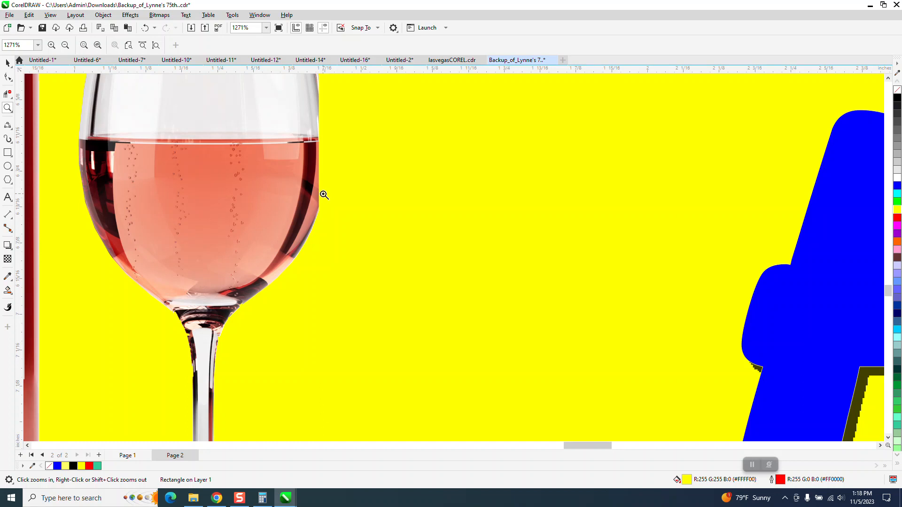
pyautogui.moveTo(43, 103)
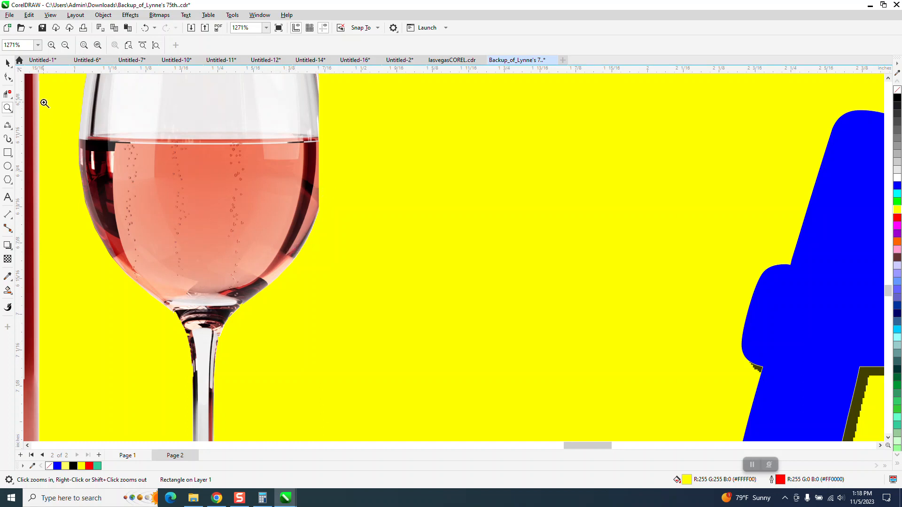
pyautogui.click(8, 77)
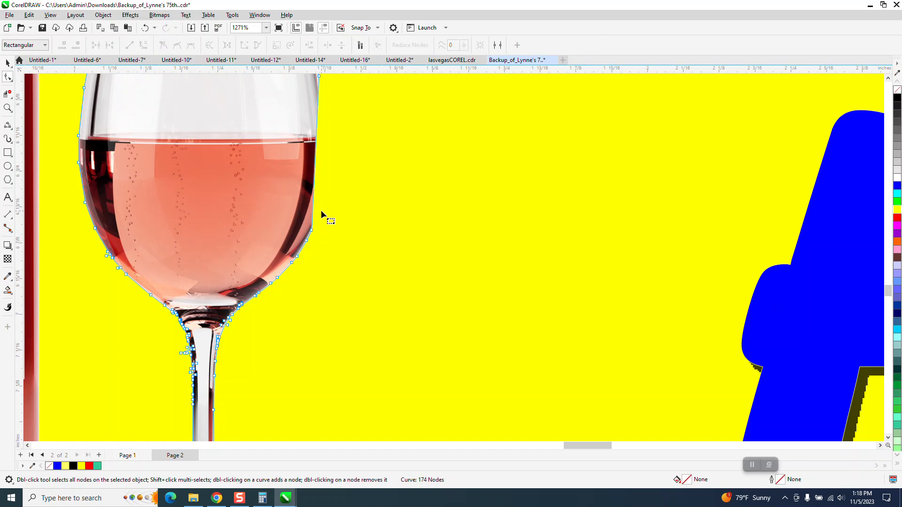
pyautogui.moveTo(260, 172)
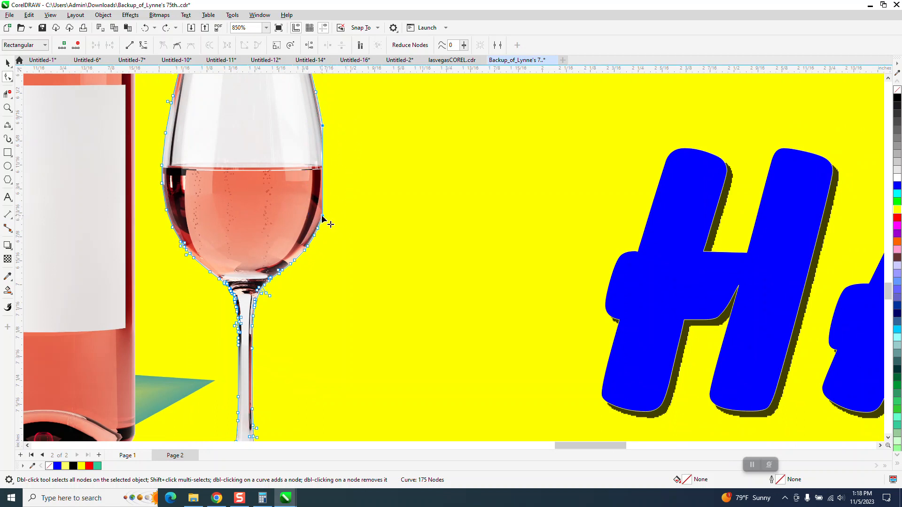
pyautogui.moveTo(354, 336)
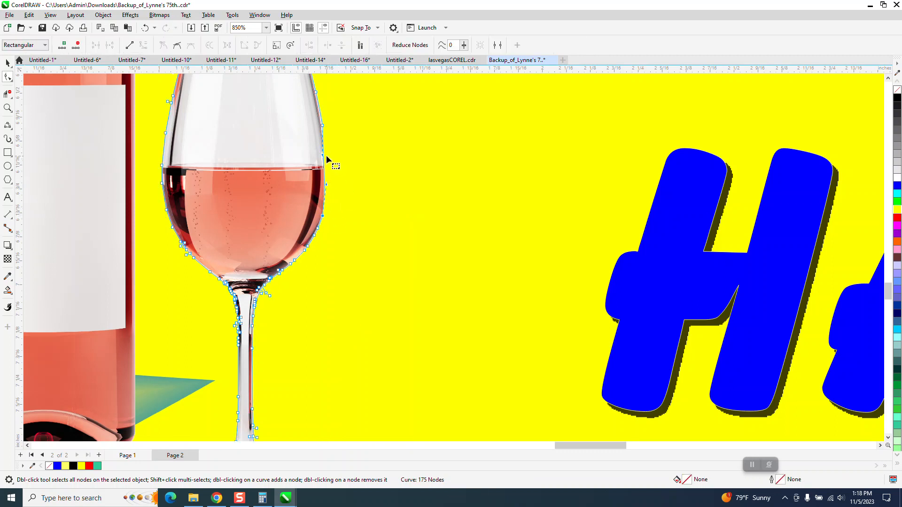
pyautogui.moveTo(326, 160)
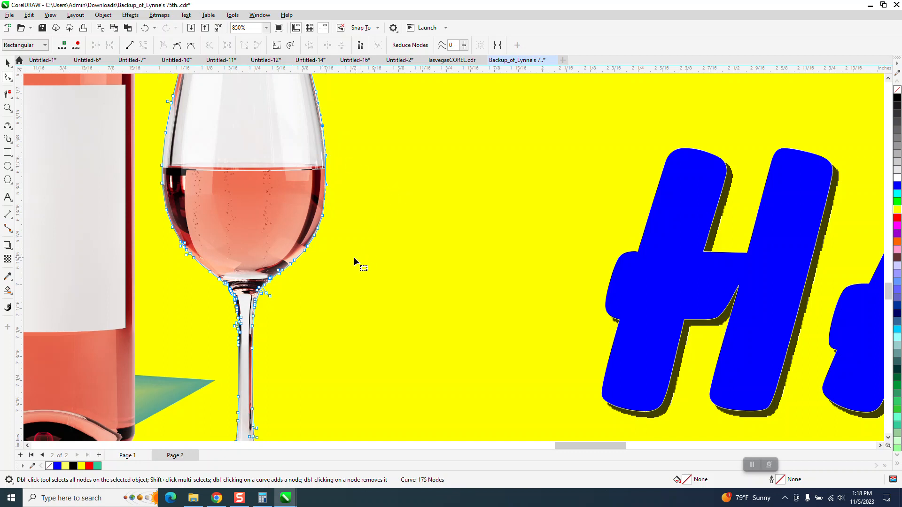
# Open the Shape tool flyout of edge-reshaping tools.
pyautogui.click(7, 77)
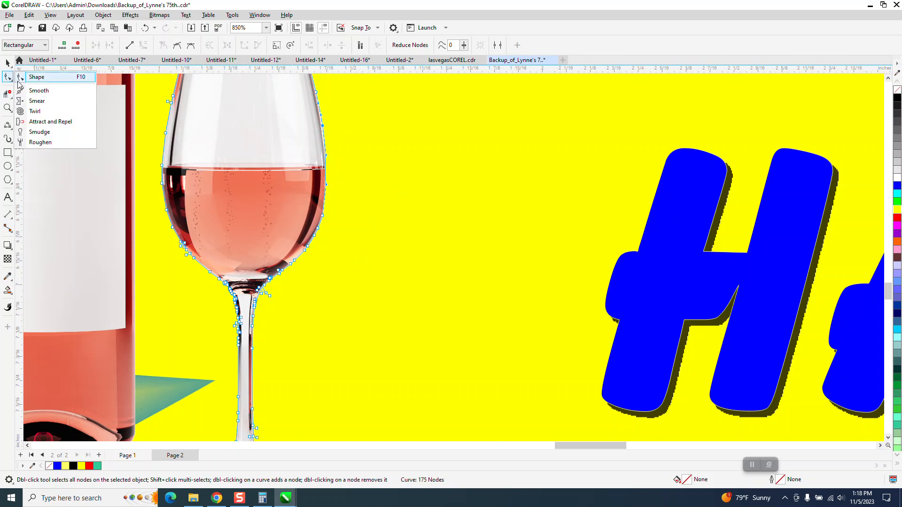
# Smooth the glass's jagged right edge and rim corner with the Smooth tool.
pyautogui.click(39, 90)
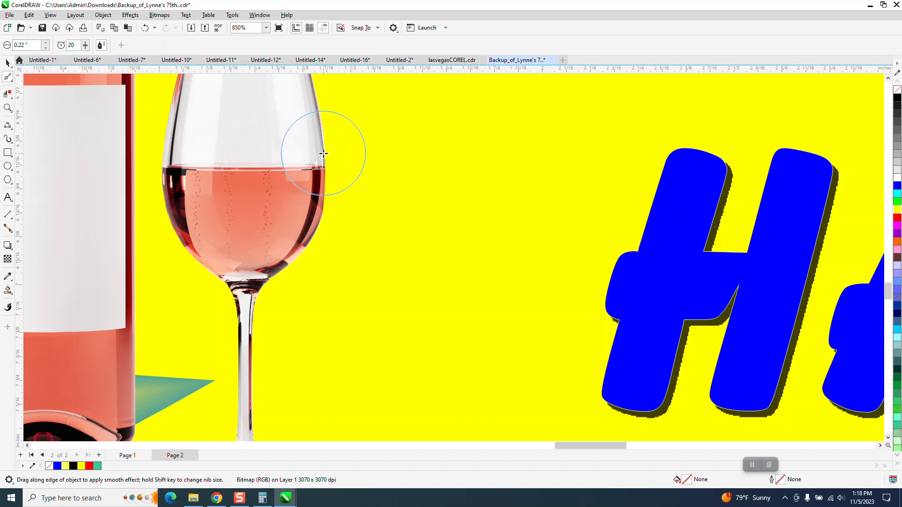
pyautogui.moveTo(323, 154); pyautogui.dragTo(200, 276)
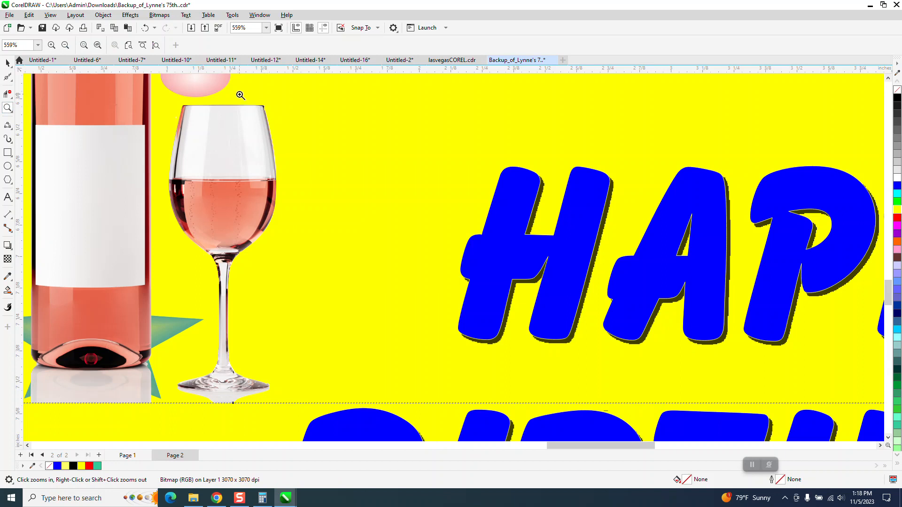
pyautogui.click(241, 96)
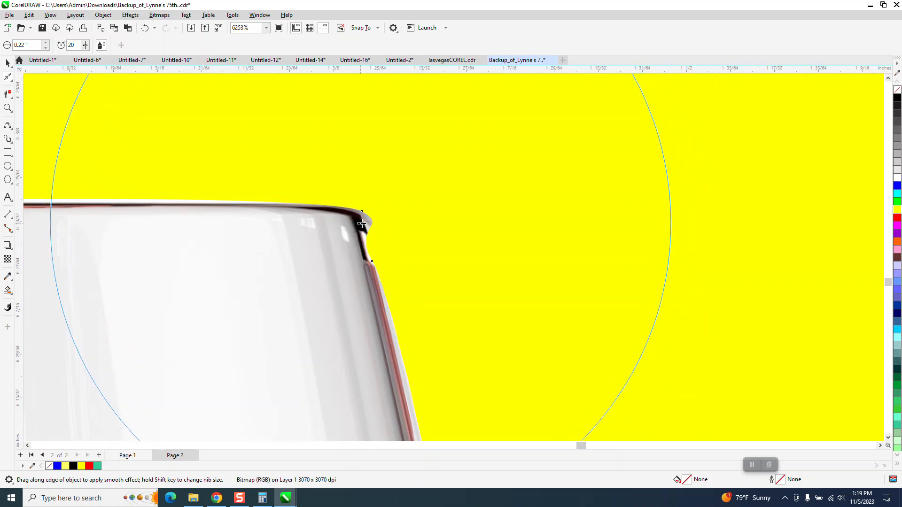
pyautogui.moveTo(362, 223); pyautogui.dragTo(366, 223)
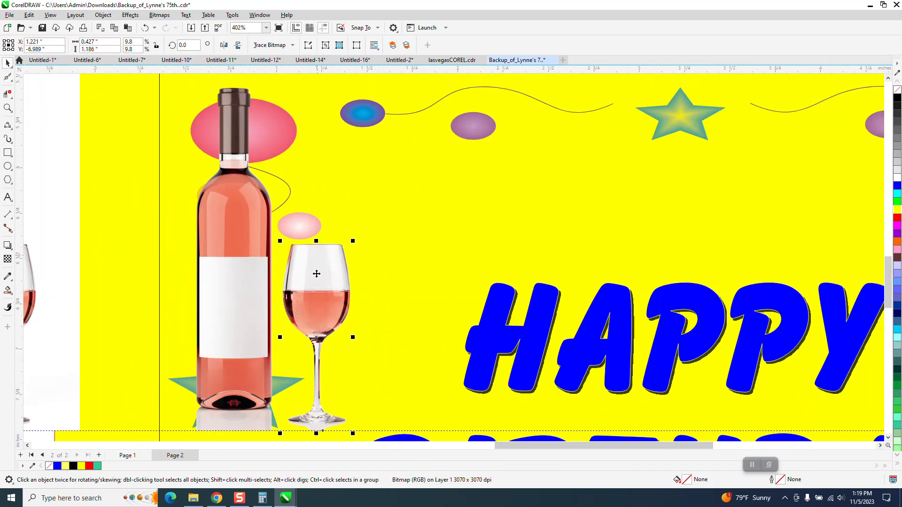
pyautogui.scroll(-3)
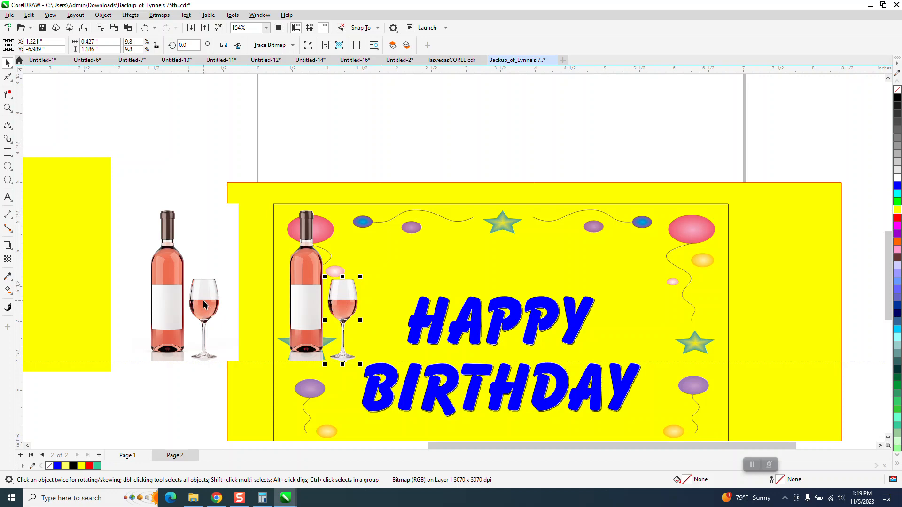